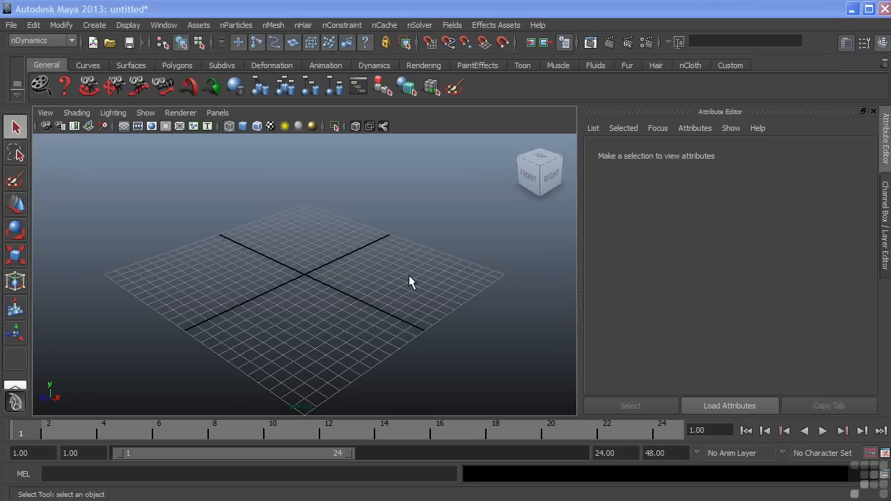
{"action": "mouse_move", "coordinate": [62, 25]}
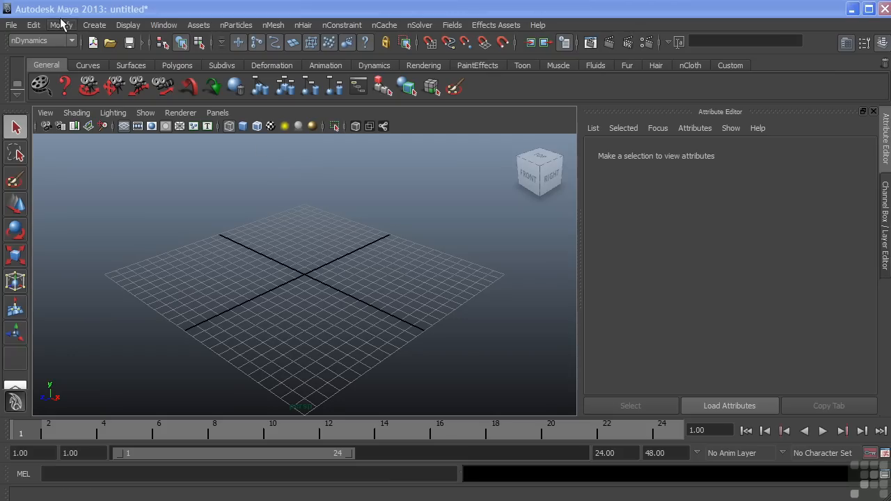
- Create a polygon cylinder for the pole and show its transform channels
{"action": "left_click", "coordinate": [95, 25]}
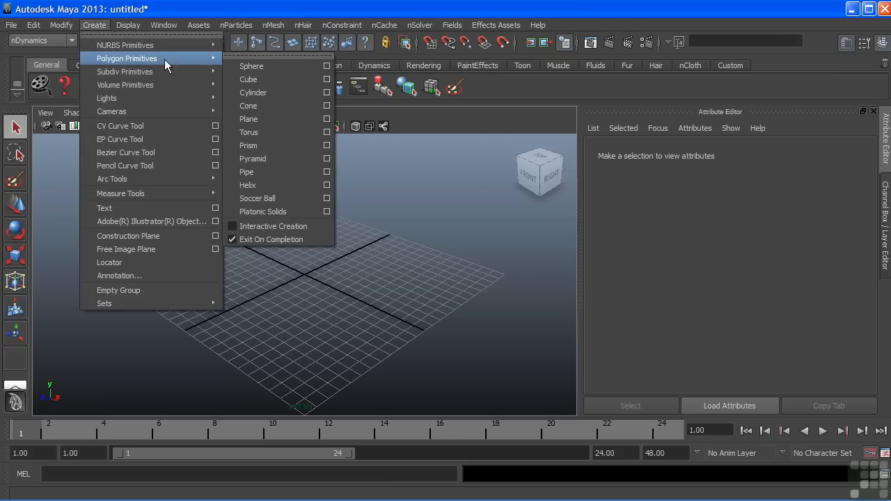
{"action": "left_click", "coordinate": [253, 92]}
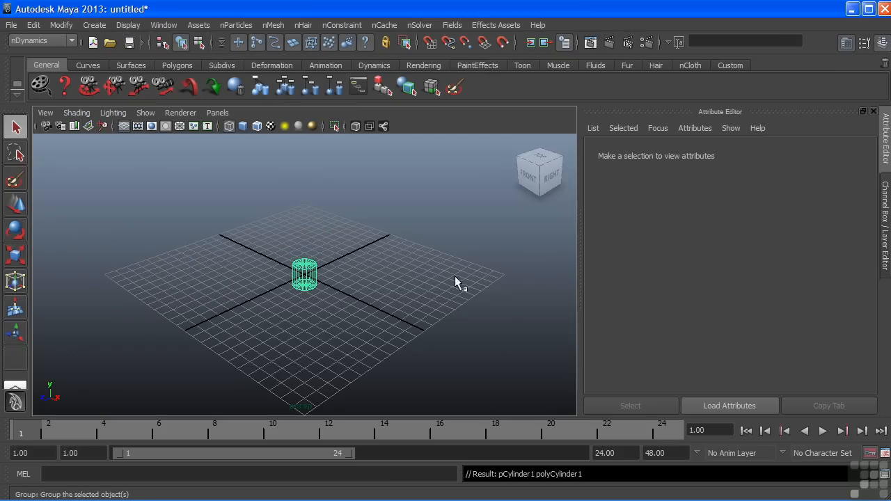
{"action": "left_click", "coordinate": [304, 273]}
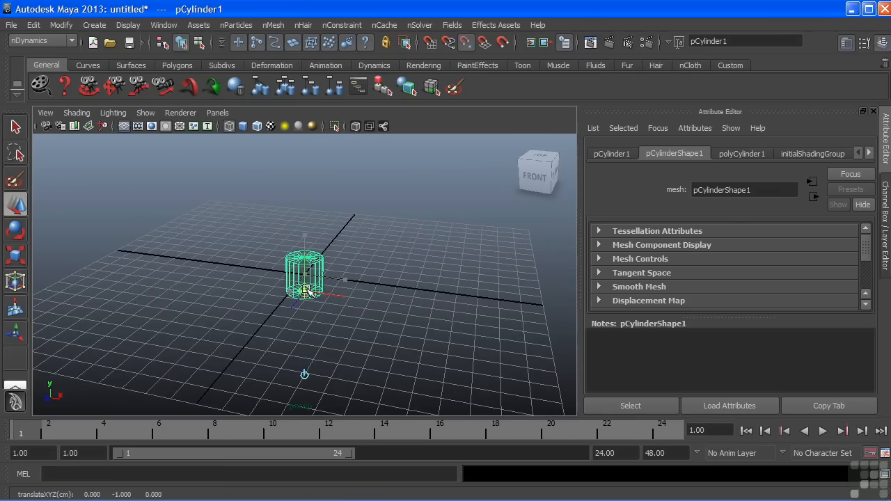
{"action": "left_click", "coordinate": [15, 125]}
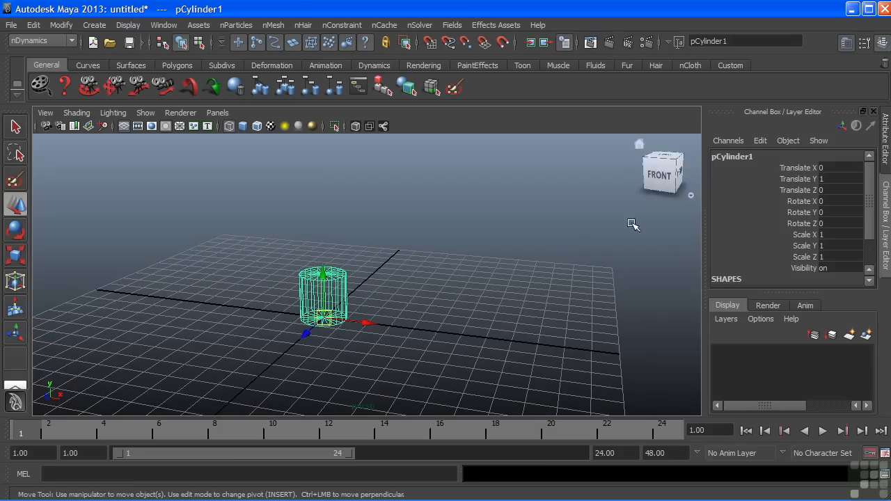
- Stretch the cylinder to Scale Y 10, X/Z 0.3 and delete its construction history
{"action": "left_click", "coordinate": [15, 256]}
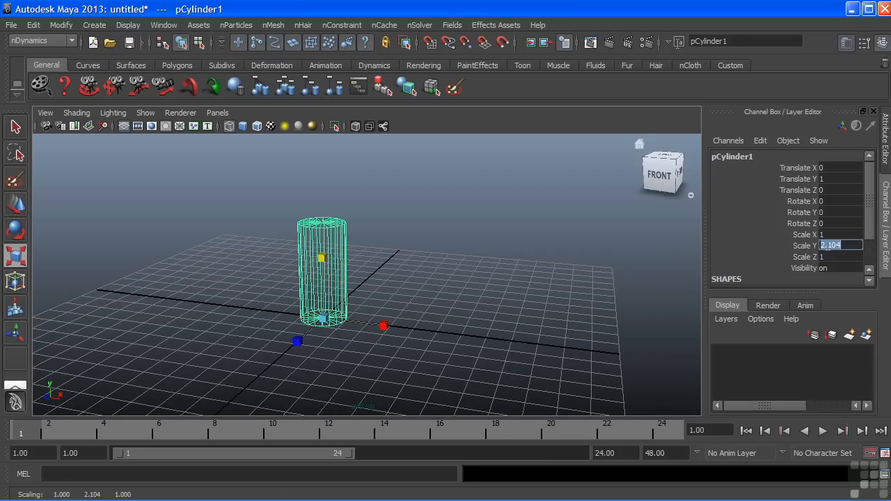
{"action": "type", "text": "10"}
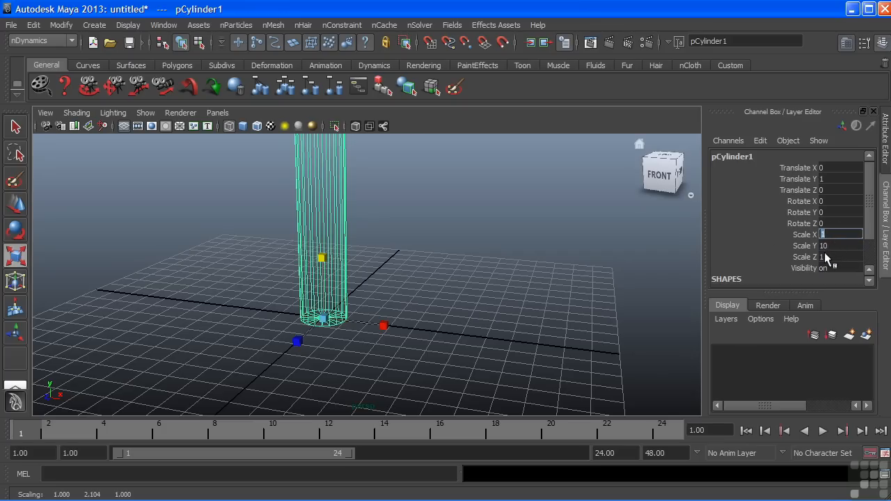
{"action": "type", "text": "0.3"}
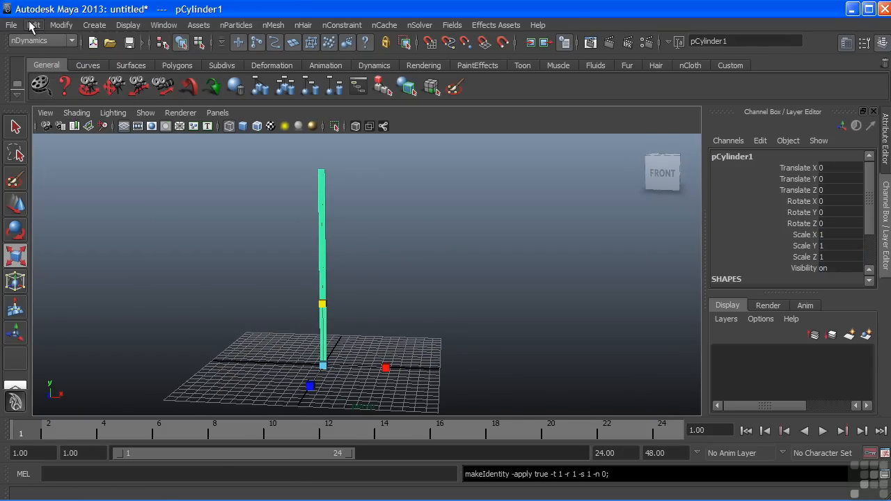
{"action": "left_click", "coordinate": [33, 25]}
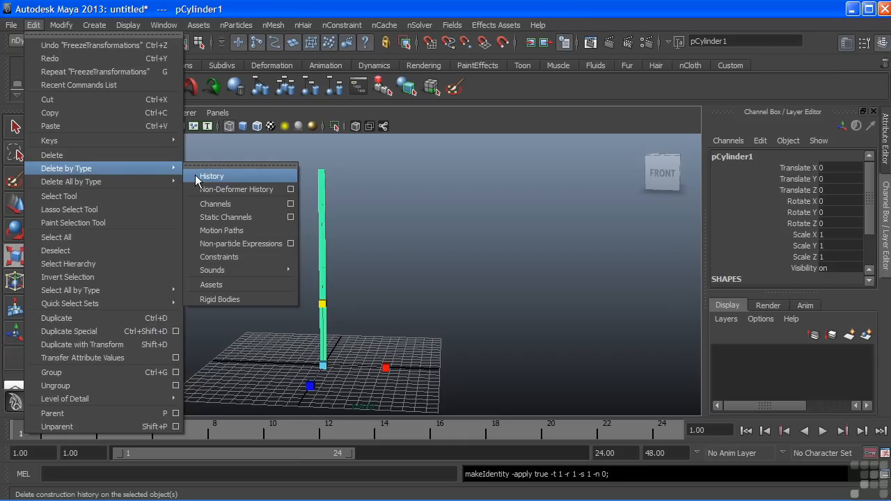
{"action": "left_click", "coordinate": [212, 175]}
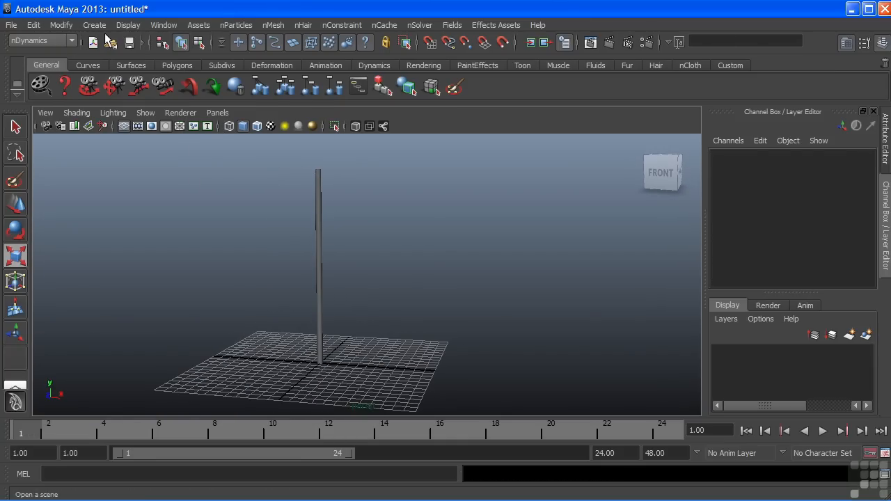
- Create a polygon plane, rotate it 90 in X to stand upright as the flag
{"action": "left_click", "coordinate": [95, 25]}
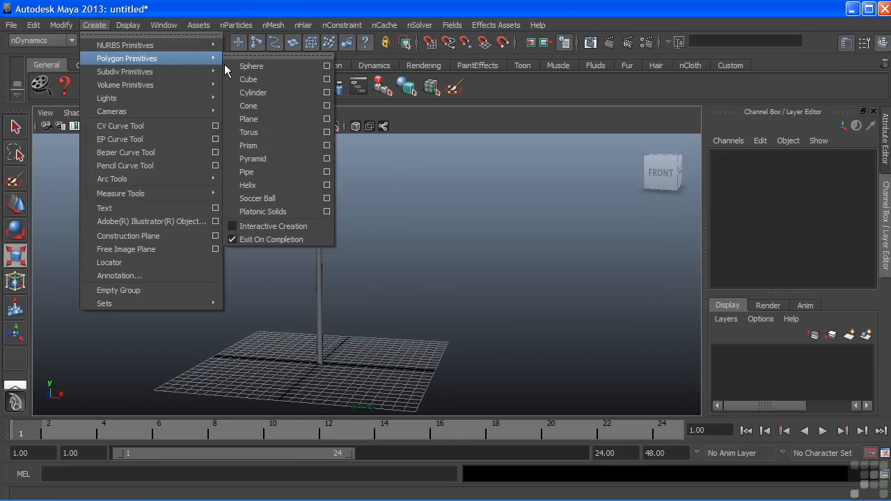
{"action": "mouse_move", "coordinate": [263, 120]}
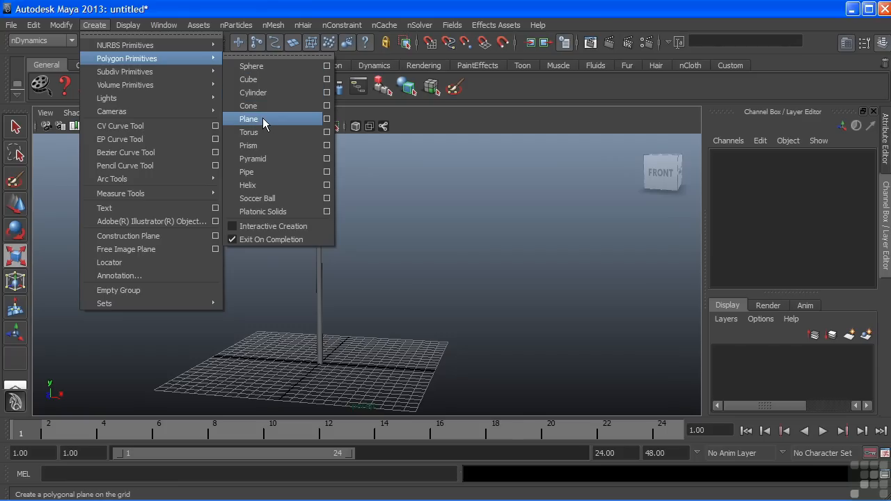
{"action": "left_click", "coordinate": [248, 118]}
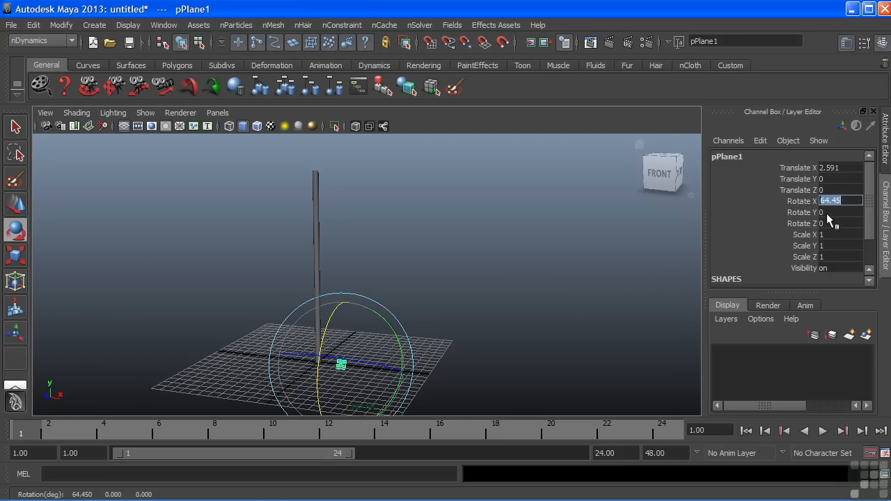
{"action": "type", "text": "90"}
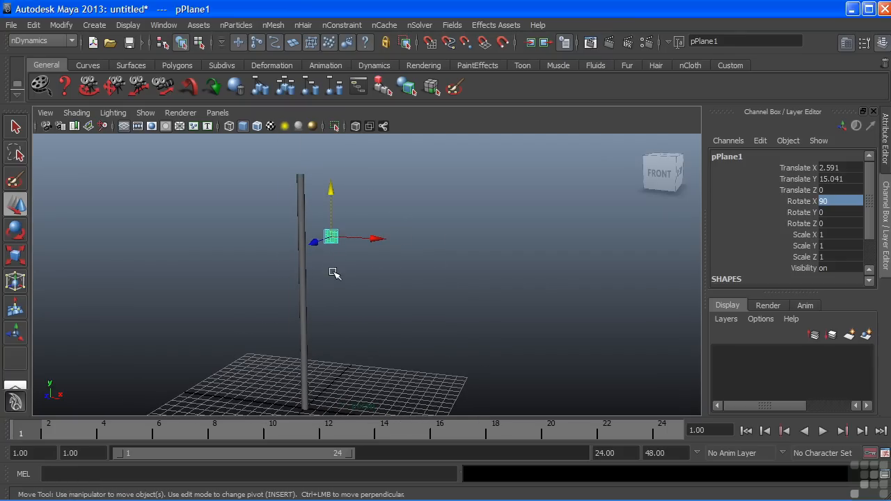
{"action": "mouse_move", "coordinate": [612, 265]}
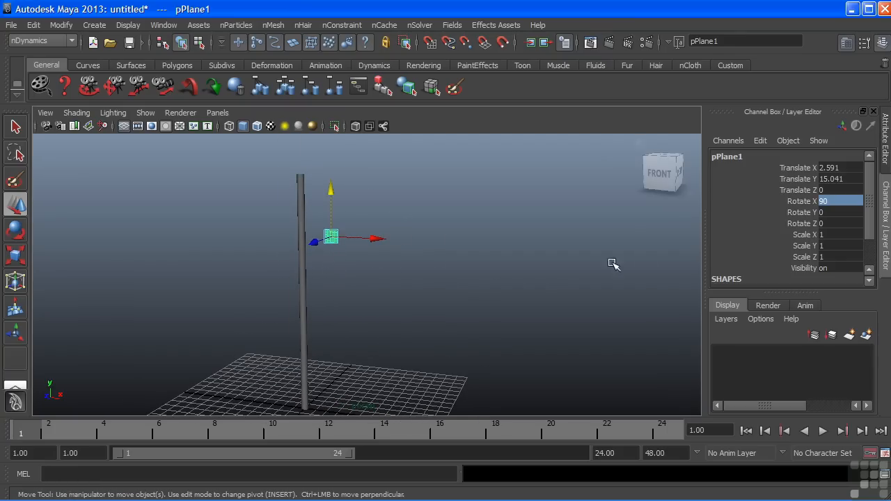
{"action": "left_click", "coordinate": [821, 234]}
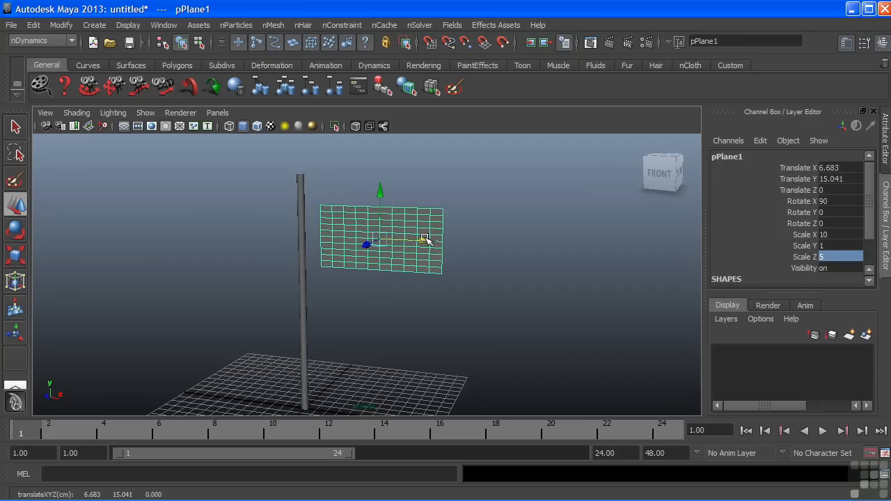
- Orbit and pull back the view to check the flag's edge against the pole top
{"action": "left_click_drag", "start_coordinate": [369, 244], "coordinate": [331, 212]}
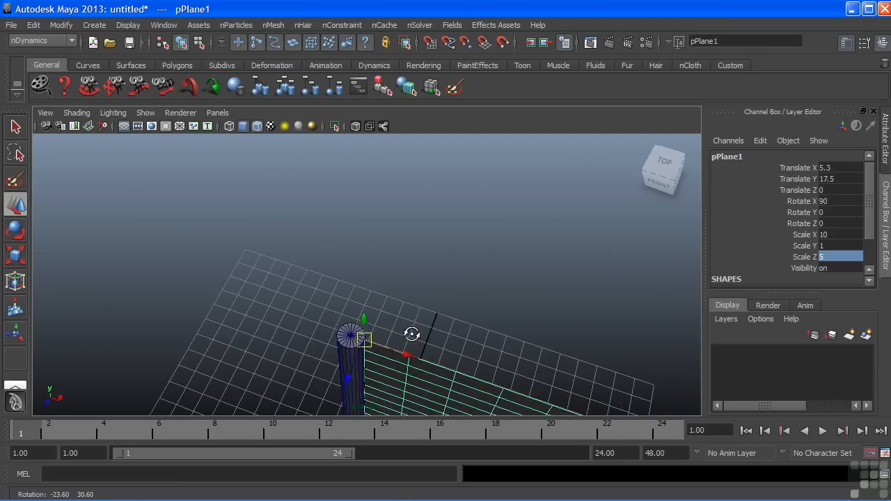
{"action": "left_click_drag", "start_coordinate": [410, 334], "coordinate": [494, 281]}
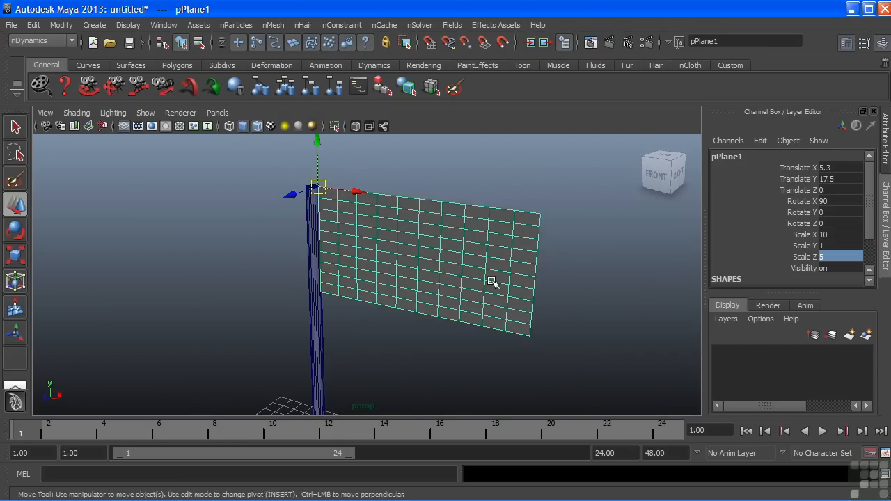
{"action": "left_click_drag", "start_coordinate": [494, 281], "coordinate": [309, 258]}
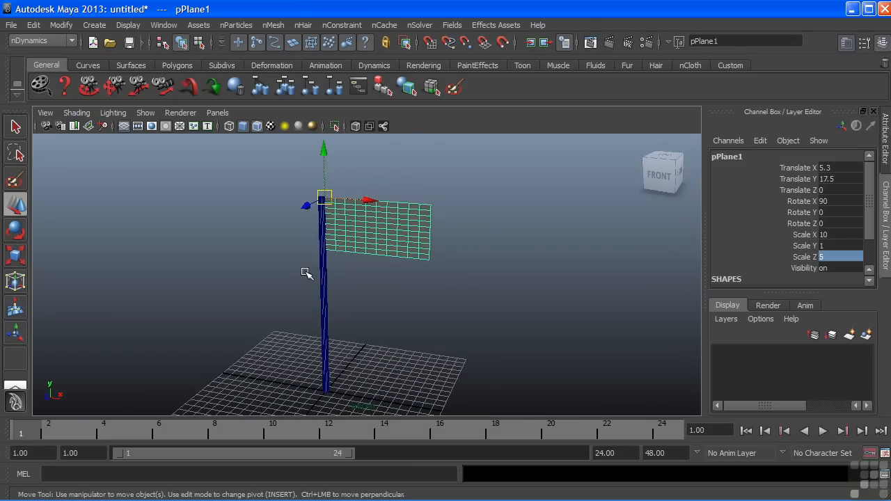
{"action": "mouse_move", "coordinate": [459, 248]}
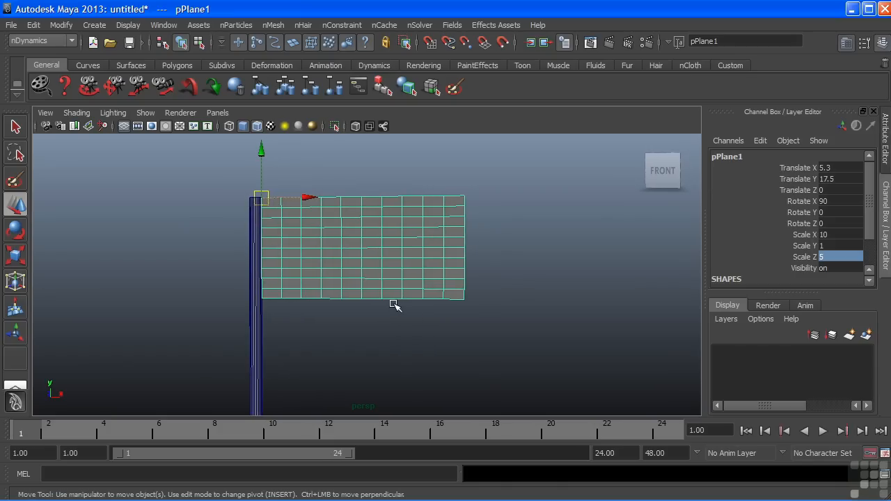
{"action": "mouse_move", "coordinate": [393, 239]}
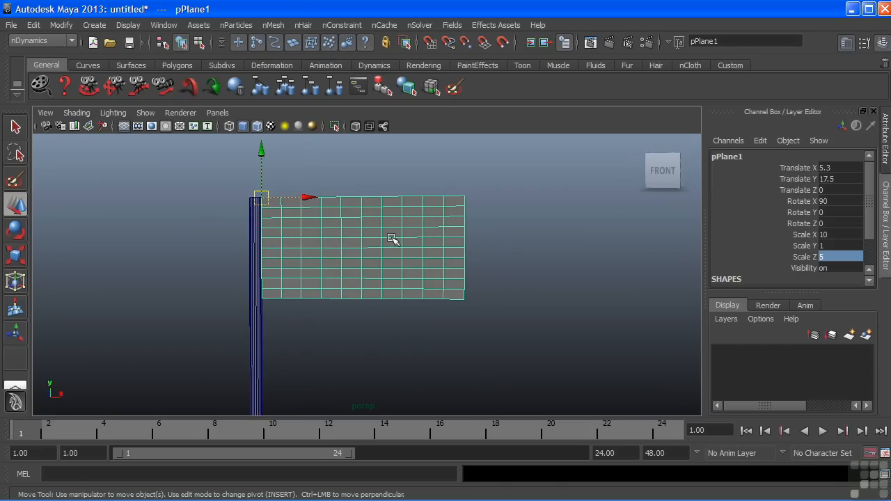
{"action": "mouse_move", "coordinate": [368, 259]}
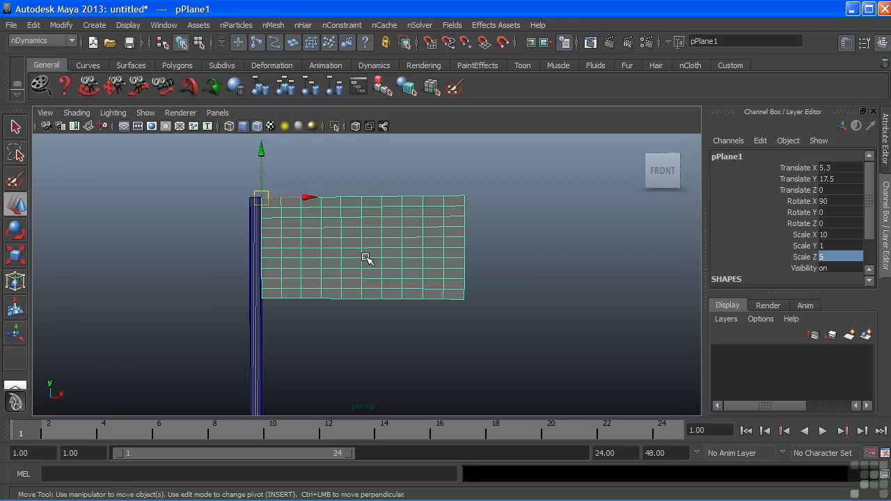
{"action": "mouse_move", "coordinate": [333, 229]}
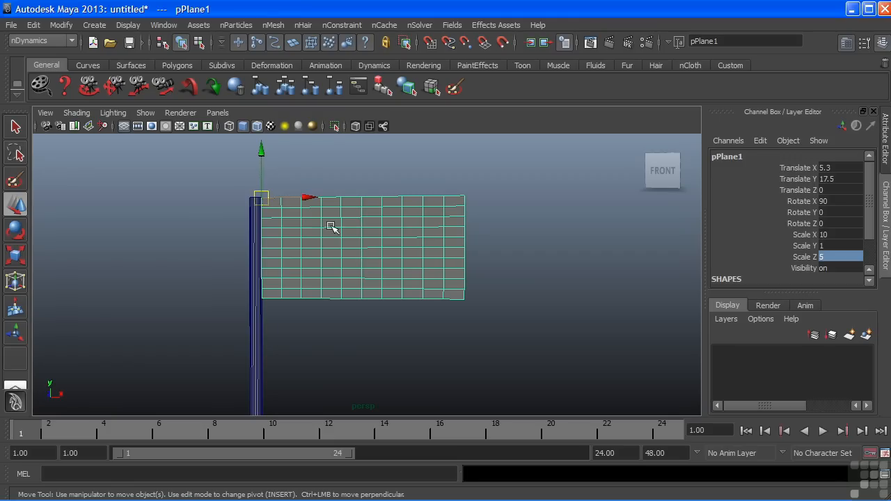
{"action": "mouse_move", "coordinate": [398, 248]}
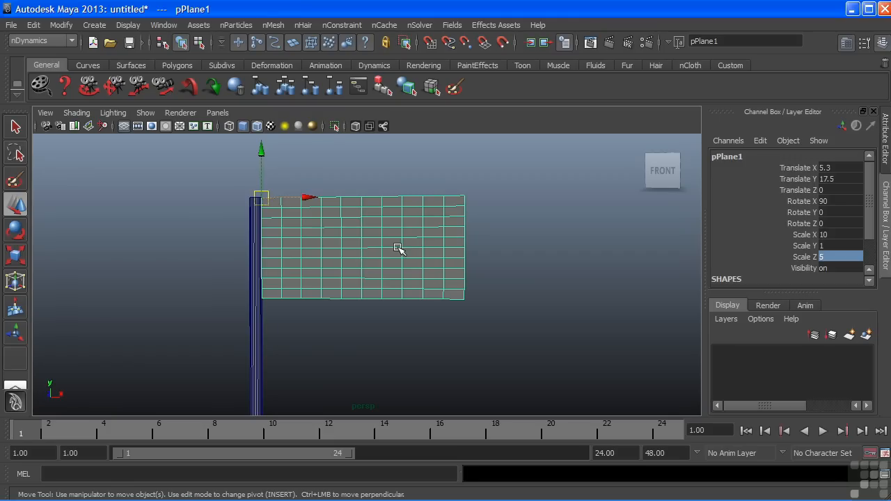
{"action": "mouse_move", "coordinate": [368, 251]}
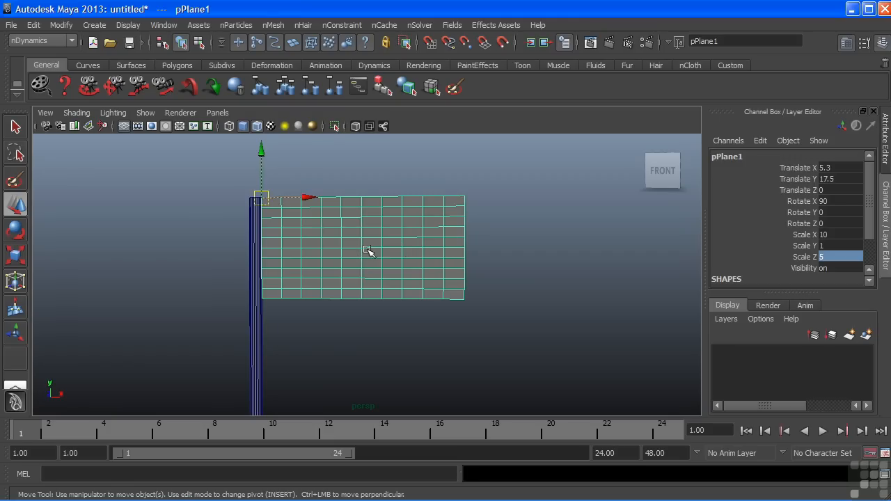
{"action": "mouse_move", "coordinate": [379, 254]}
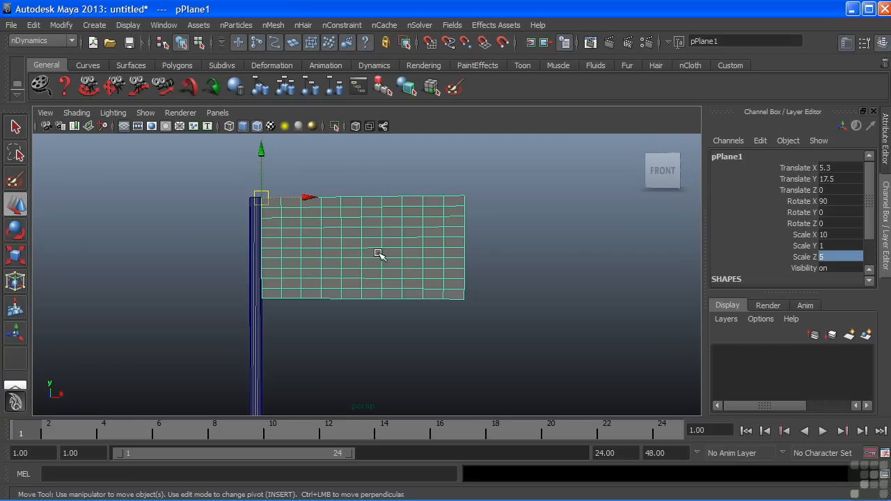
- Set polyPlane1's Subdivisions Width 20 and Height 10 for a denser flag mesh
{"action": "scroll", "scroll_direction": "down", "scroll_amount": 3}
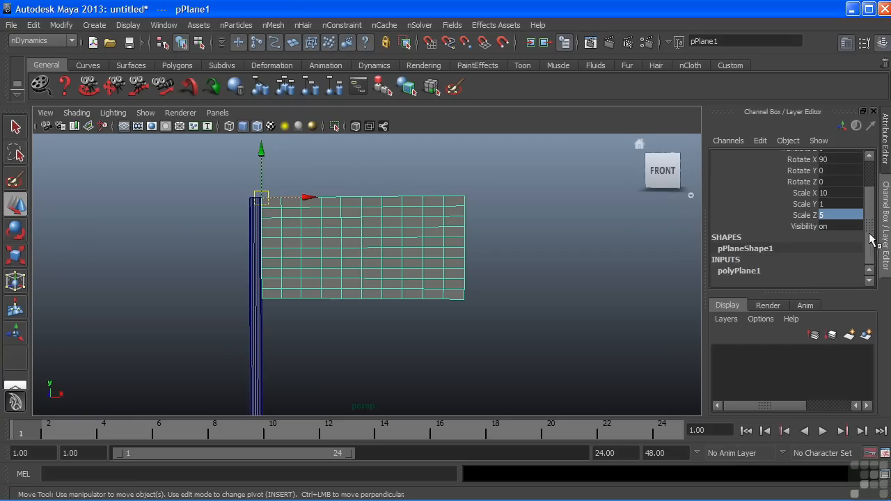
{"action": "mouse_move", "coordinate": [744, 275]}
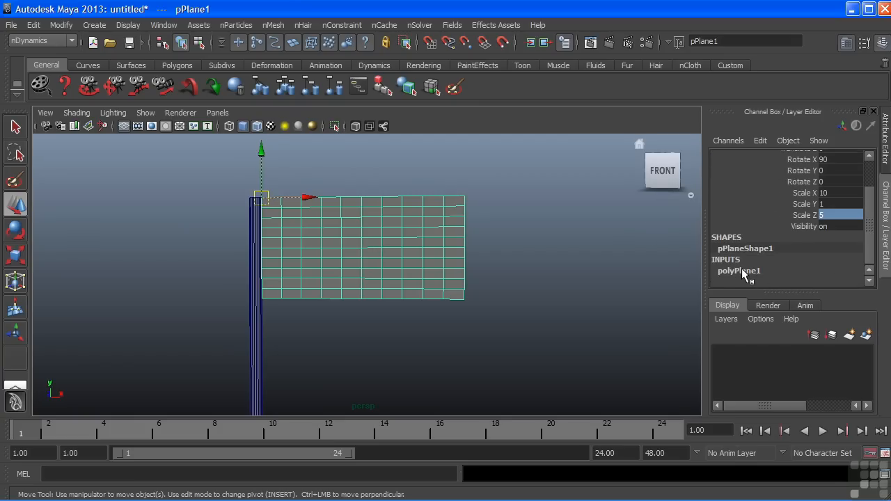
{"action": "left_click", "coordinate": [738, 270]}
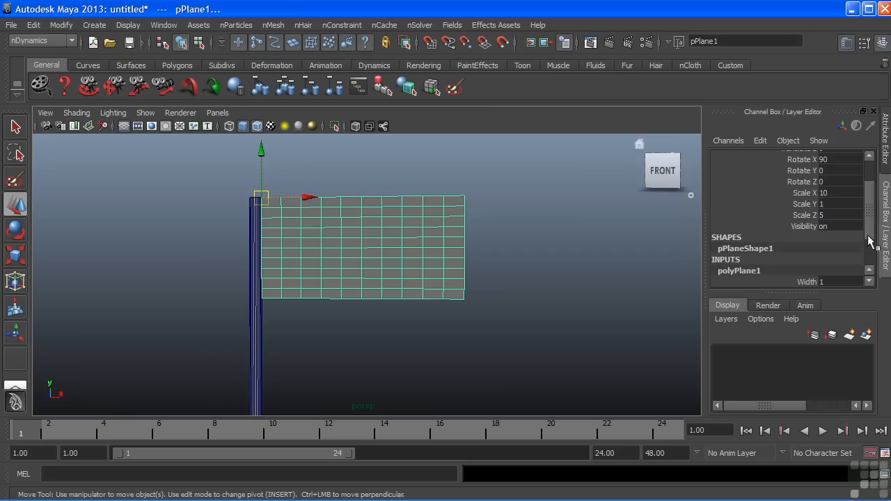
{"action": "scroll", "scroll_direction": "down", "scroll_amount": 3}
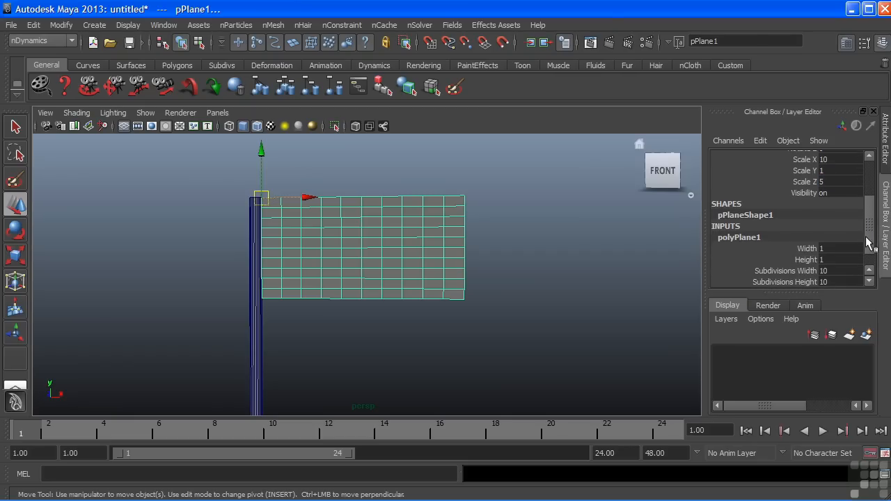
{"action": "mouse_move", "coordinate": [815, 278]}
{"action": "type", "text": "5"}
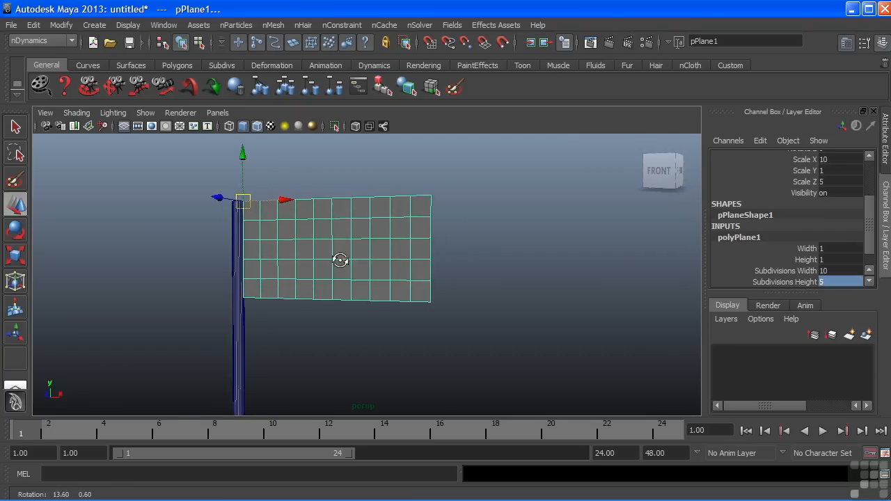
{"action": "left_click_drag", "start_coordinate": [341, 260], "coordinate": [440, 256]}
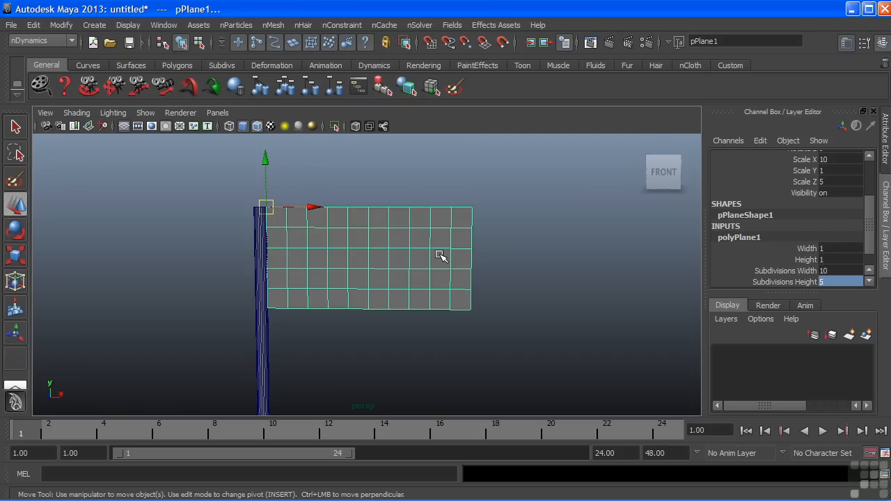
{"action": "mouse_move", "coordinate": [481, 265]}
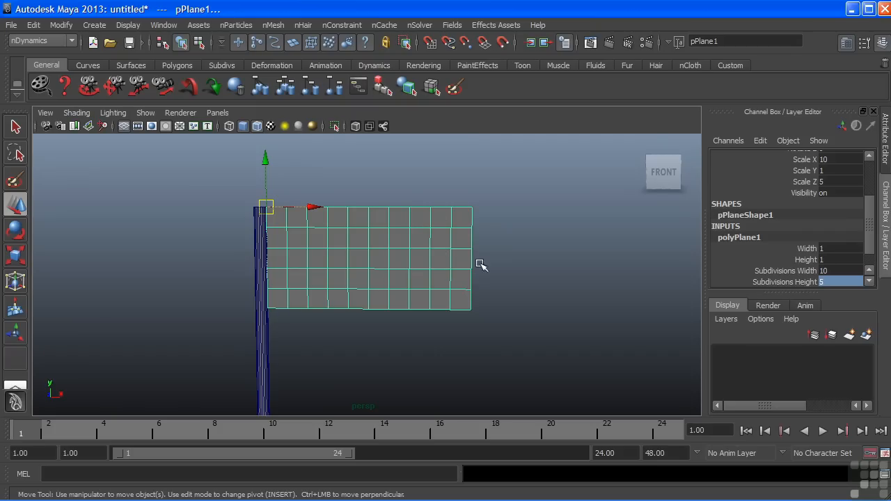
{"action": "mouse_move", "coordinate": [565, 273]}
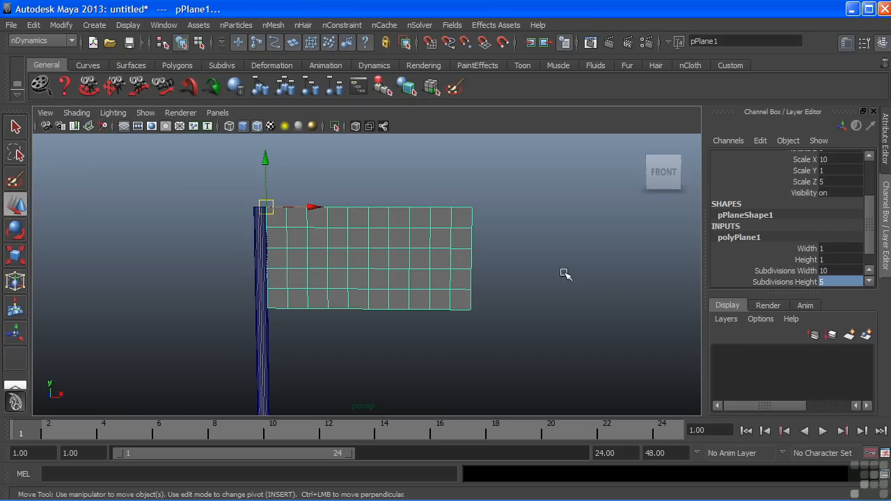
{"action": "mouse_move", "coordinate": [442, 263]}
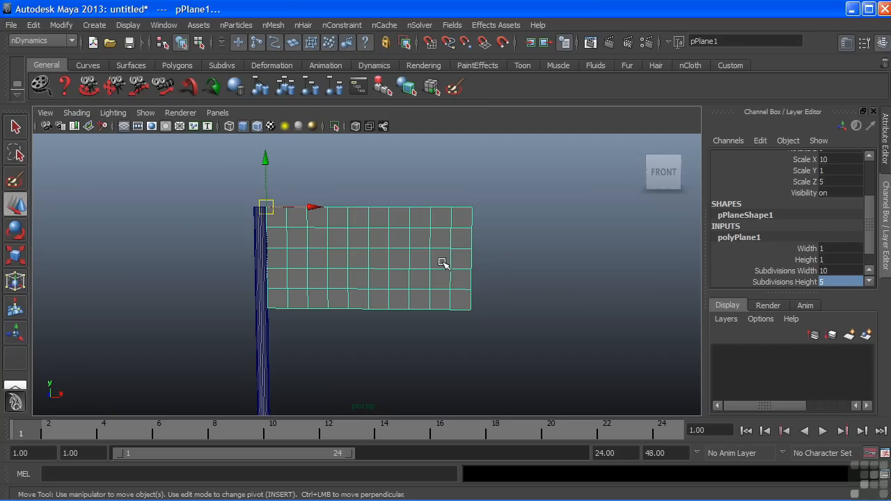
{"action": "left_click", "coordinate": [842, 270]}
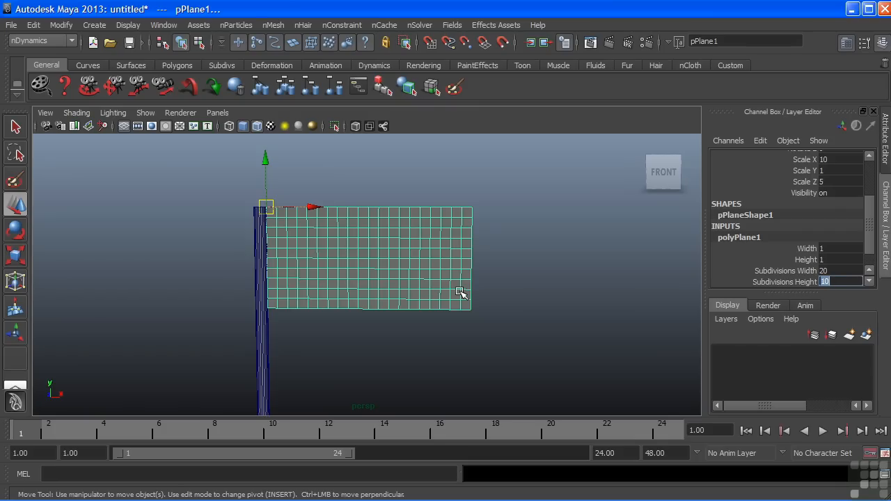
{"action": "mouse_move", "coordinate": [258, 304]}
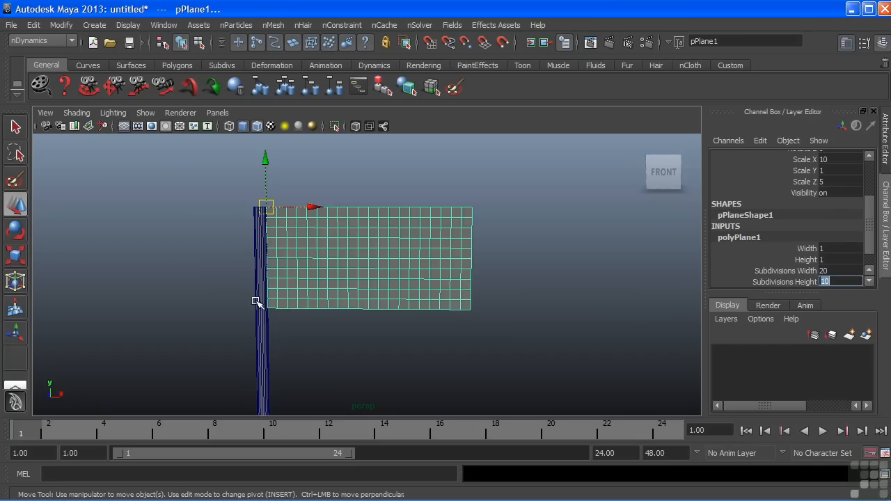
{"action": "mouse_move", "coordinate": [337, 264]}
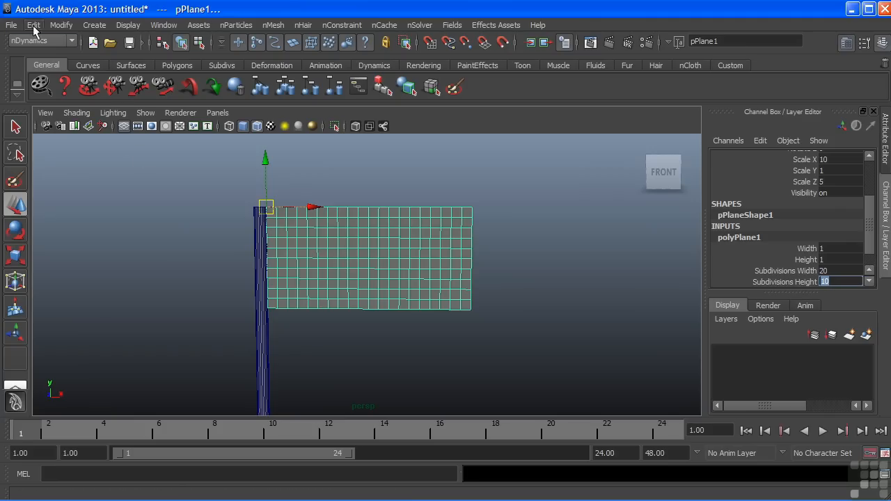
- Delete the plane's history, freeze its transformations and rename it flag
{"action": "left_click", "coordinate": [33, 25]}
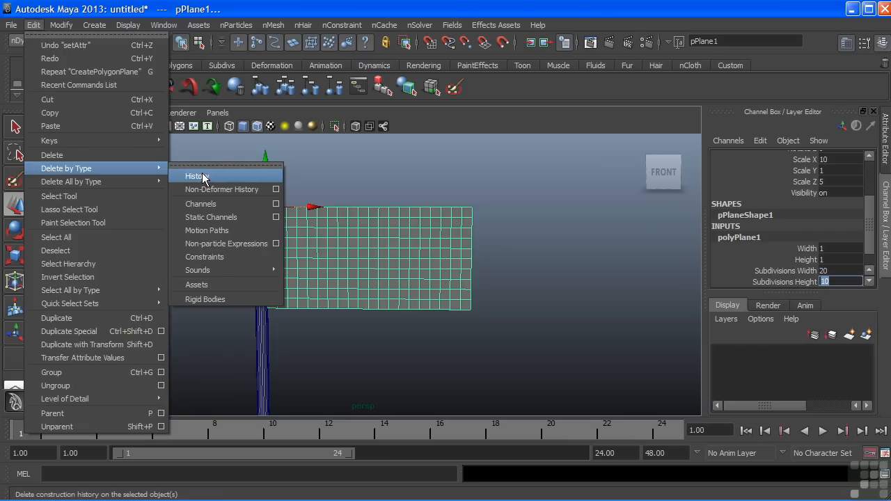
{"action": "left_click", "coordinate": [198, 176]}
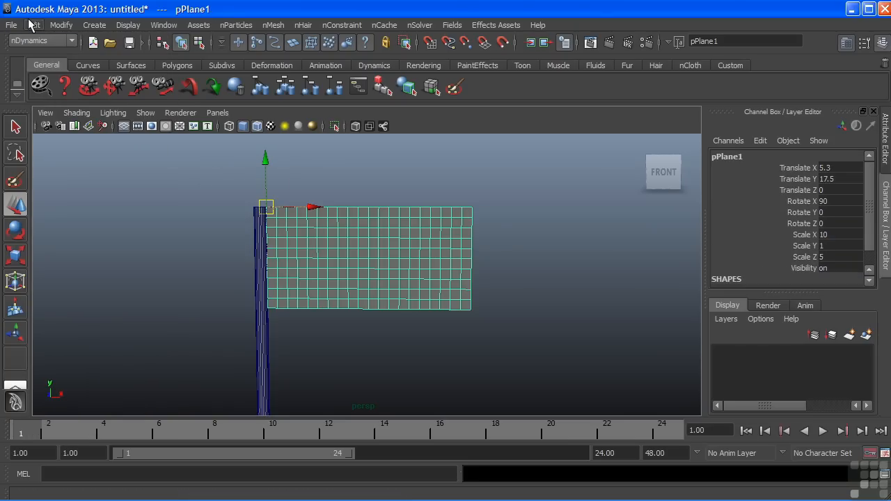
{"action": "mouse_move", "coordinate": [33, 25]}
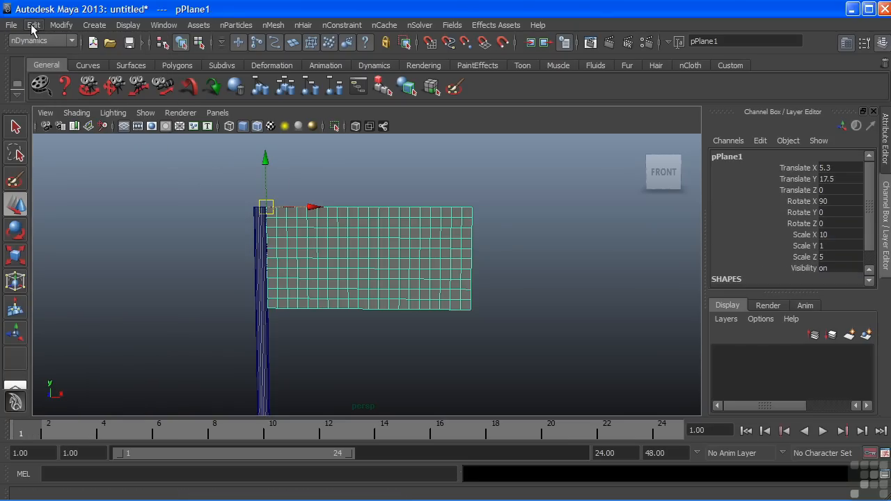
{"action": "left_click", "coordinate": [62, 25]}
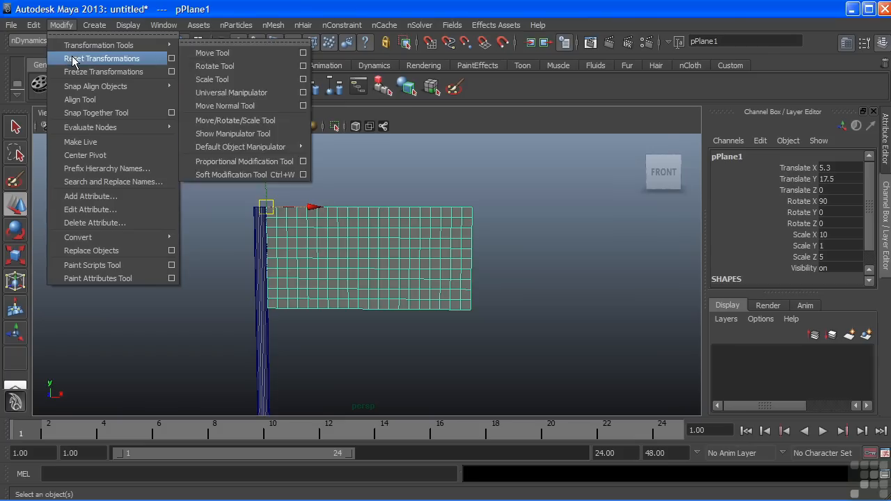
{"action": "left_click", "coordinate": [100, 58]}
{"action": "type", "text": "fla"}
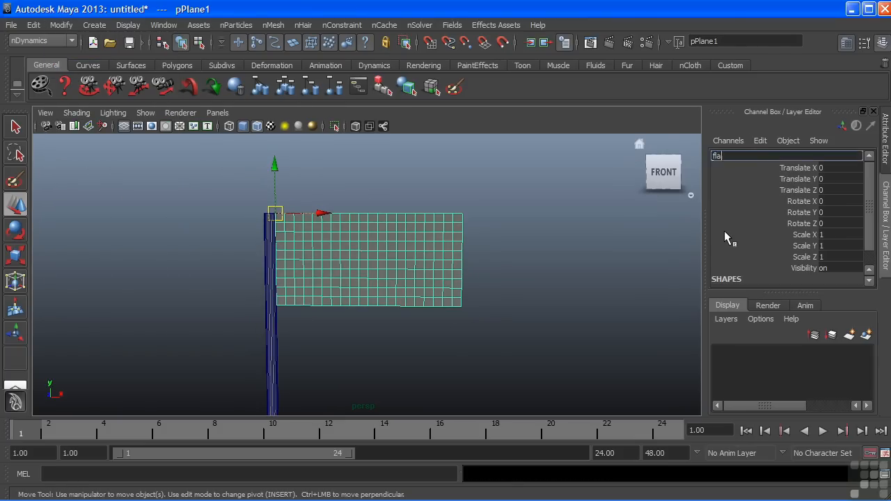
{"action": "key", "text": "Return"}
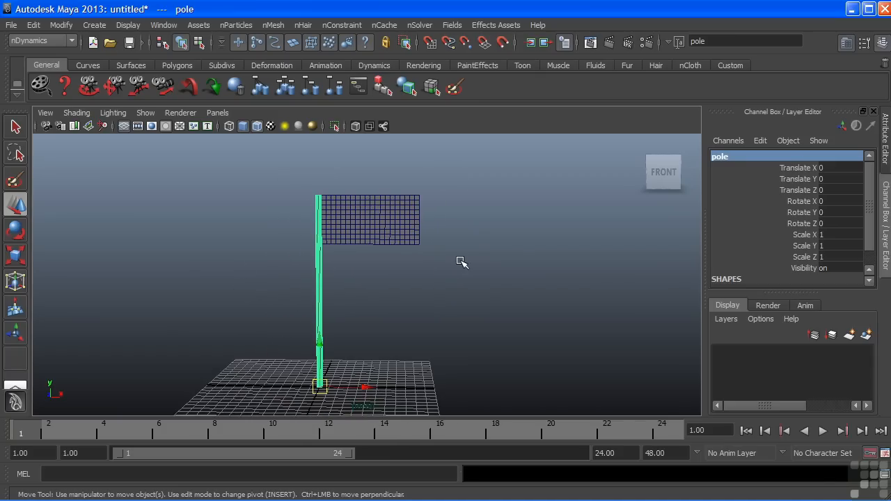
- Select the flag in the nDynamics menu set and bring up the nMesh commands
{"action": "left_click", "coordinate": [369, 222]}
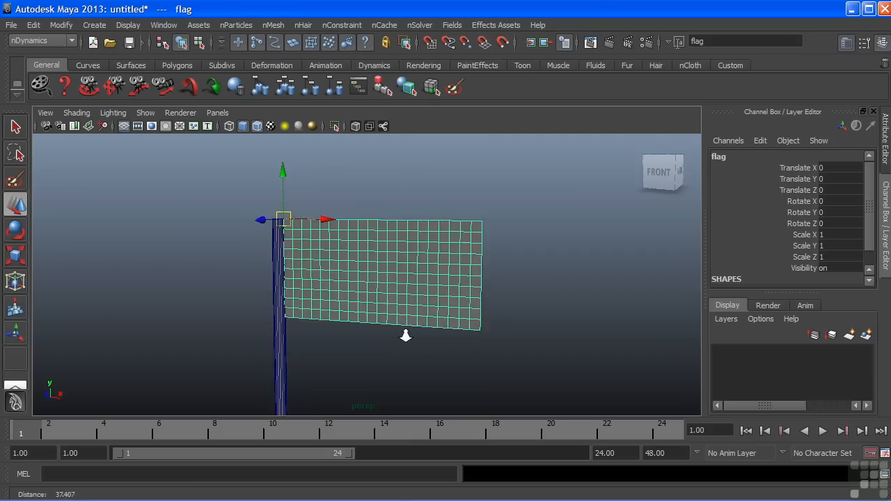
{"action": "left_click_drag", "start_coordinate": [405, 336], "coordinate": [393, 329]}
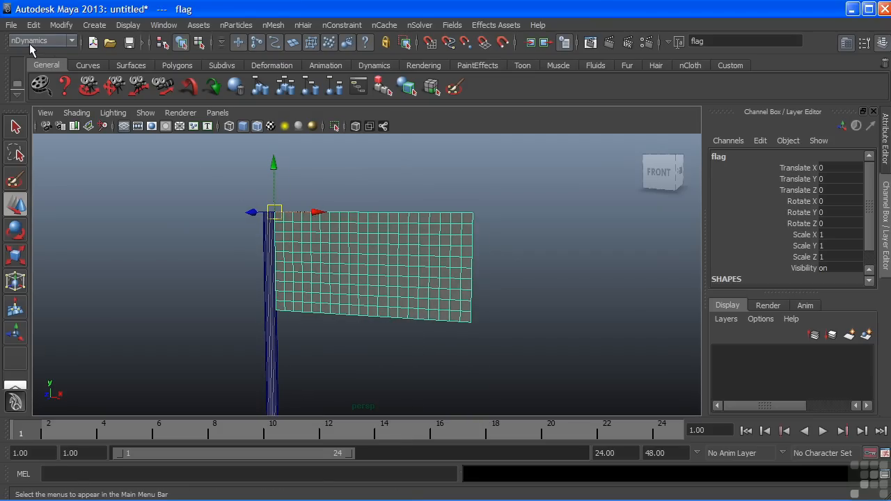
{"action": "left_click", "coordinate": [39, 40]}
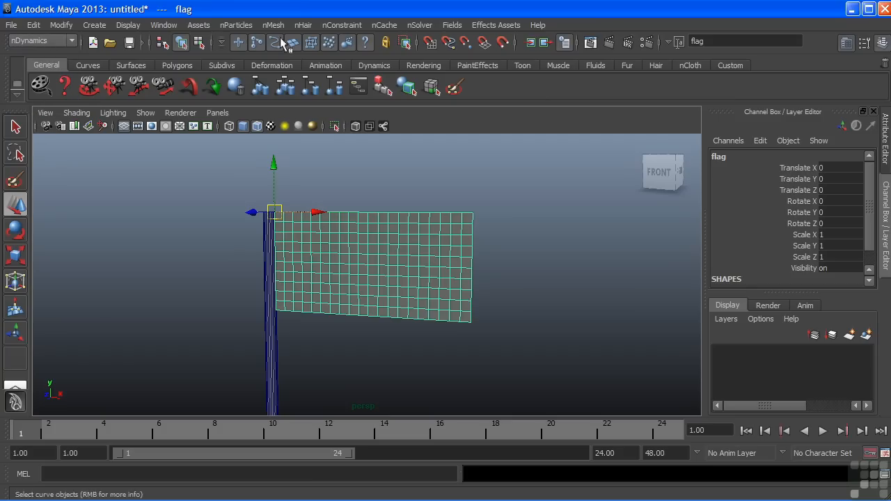
{"action": "left_click", "coordinate": [273, 25]}
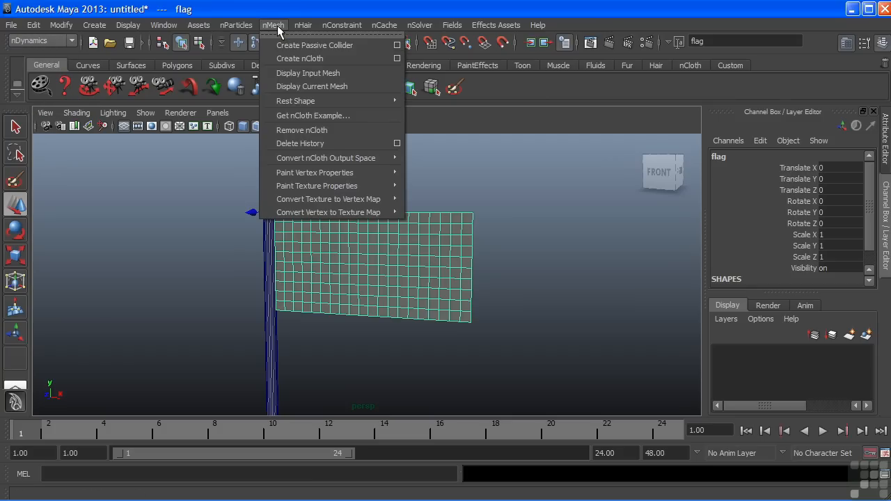
{"action": "mouse_move", "coordinate": [299, 58]}
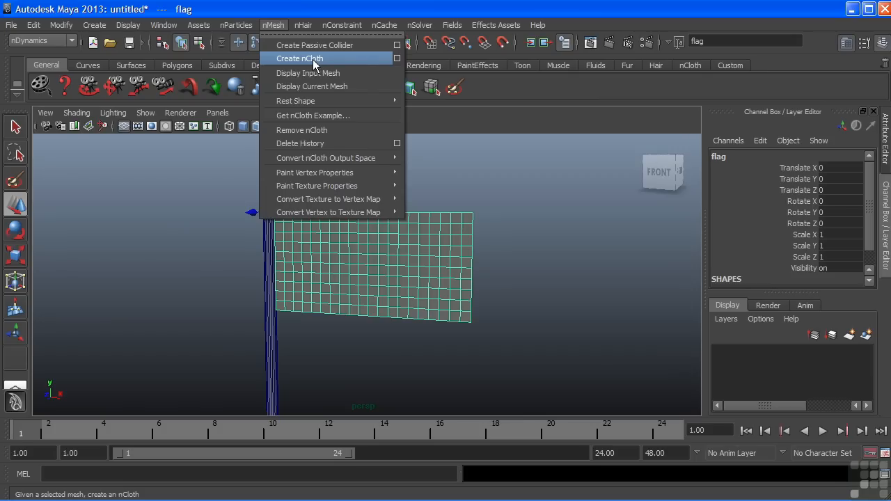
{"action": "mouse_move", "coordinate": [397, 59]}
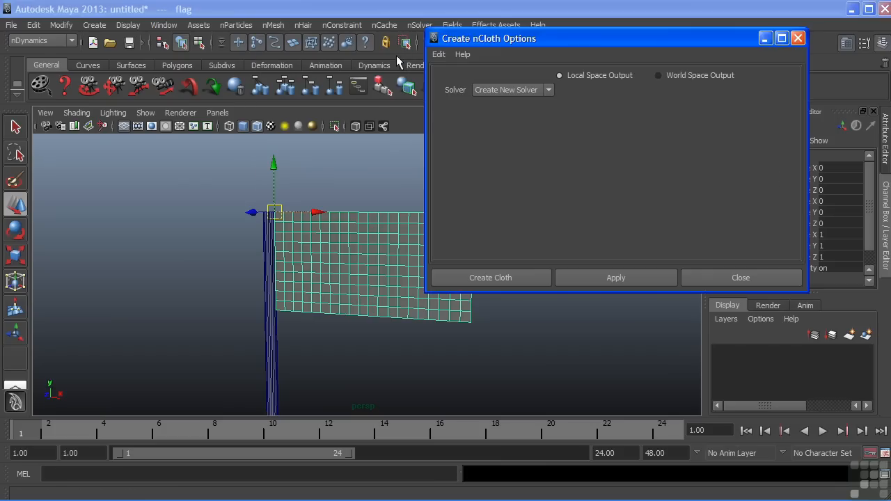
- Create the flag as an nCloth object on a new solver via Create Cloth
{"action": "left_click_drag", "start_coordinate": [487, 39], "coordinate": [448, 39]}
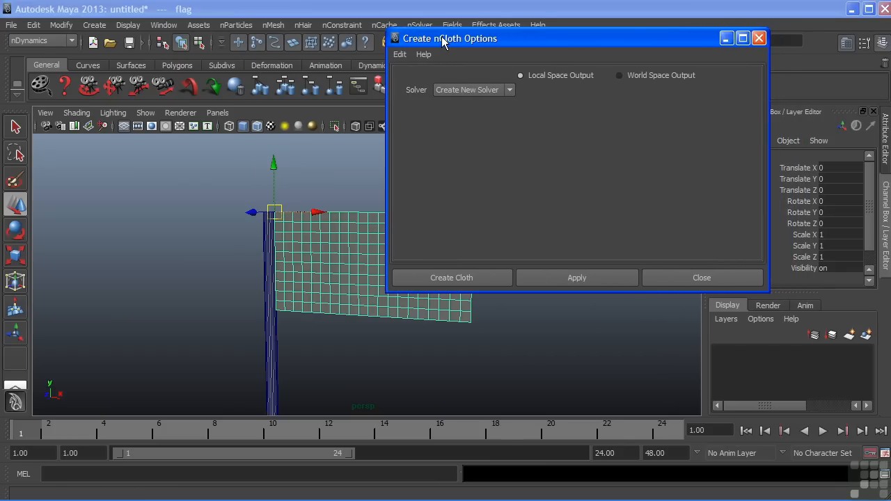
{"action": "mouse_move", "coordinate": [522, 128]}
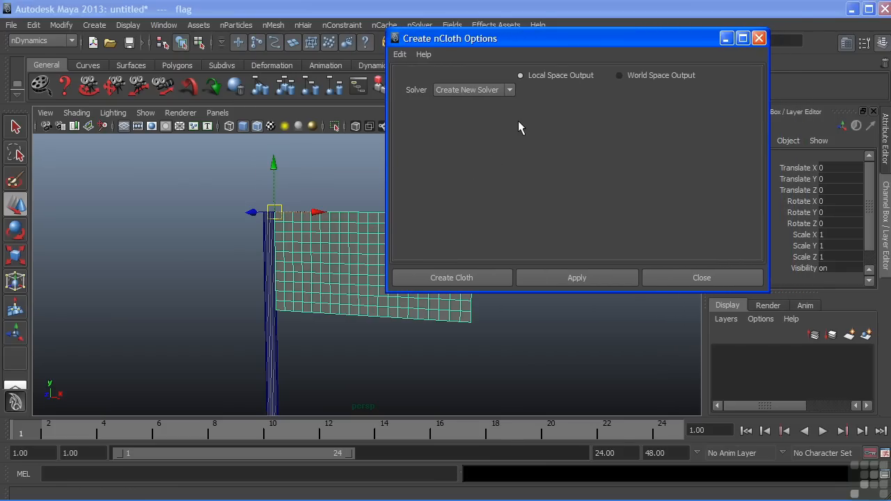
{"action": "mouse_move", "coordinate": [507, 108]}
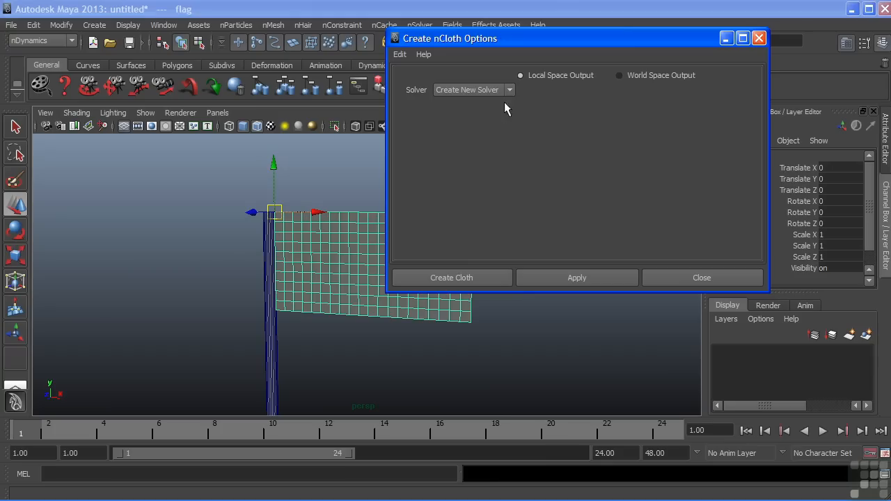
{"action": "mouse_move", "coordinate": [465, 117]}
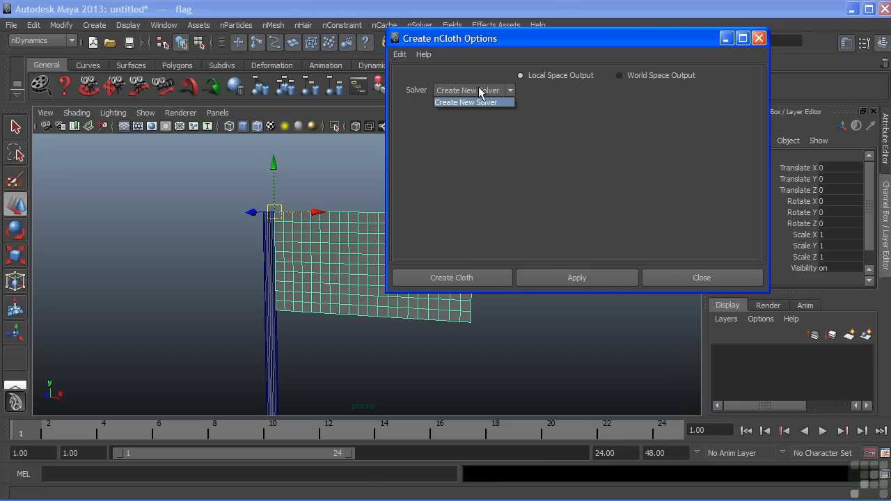
{"action": "mouse_move", "coordinate": [465, 103]}
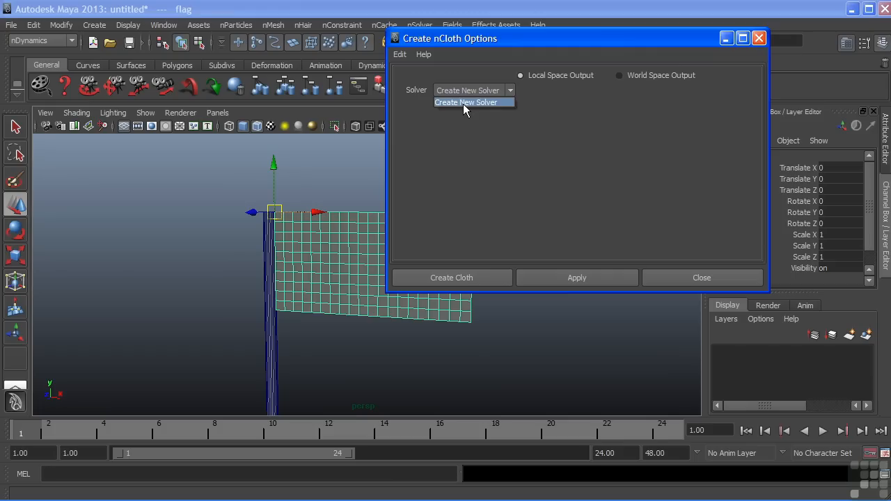
{"action": "mouse_move", "coordinate": [482, 105]}
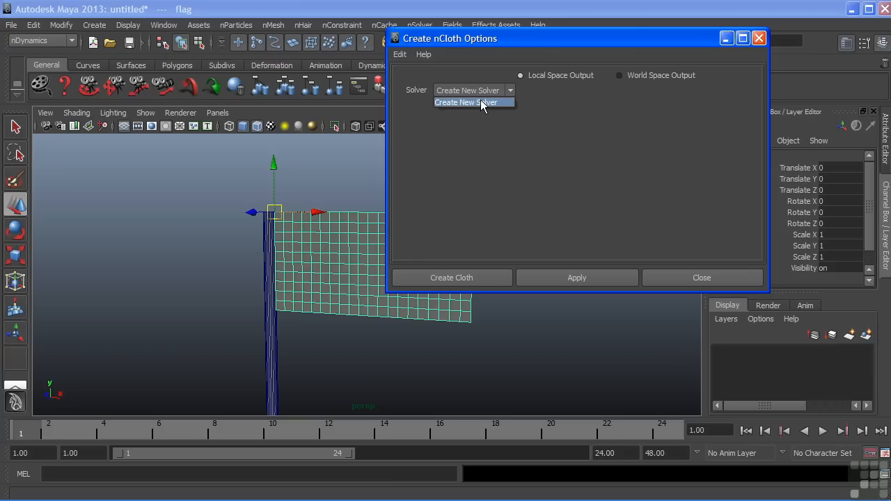
{"action": "mouse_move", "coordinate": [473, 89]}
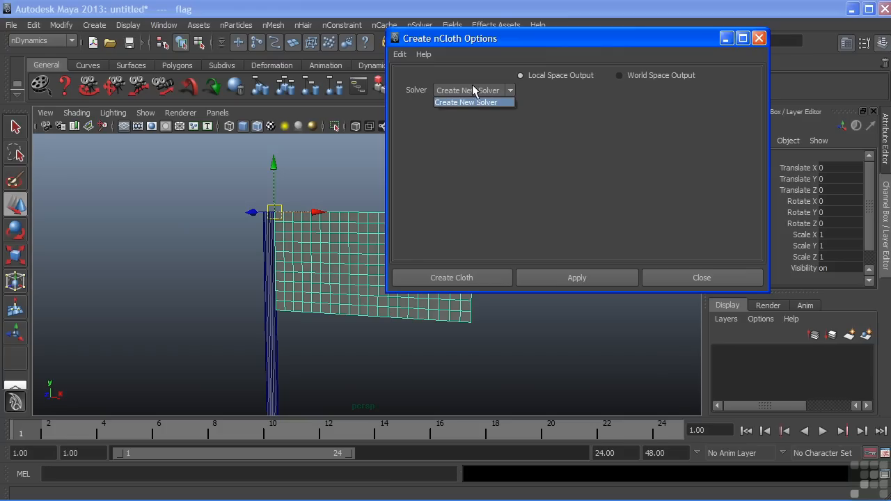
{"action": "mouse_move", "coordinate": [477, 97]}
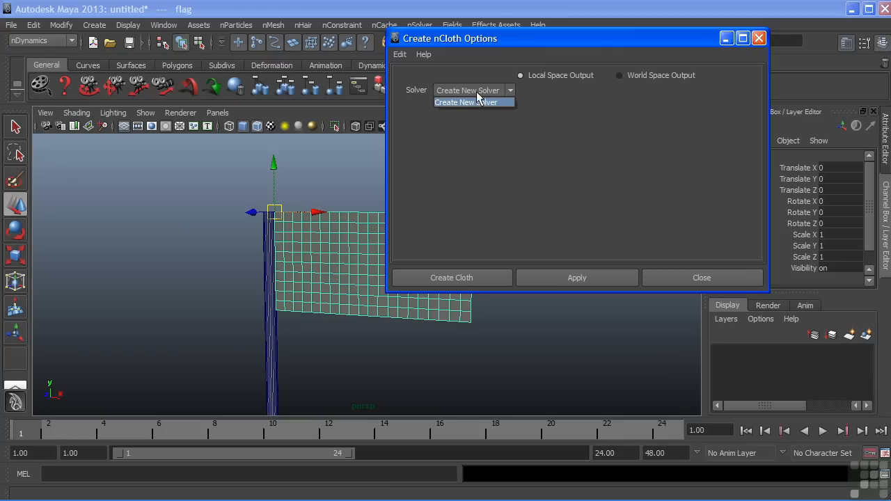
{"action": "left_click", "coordinate": [465, 103]}
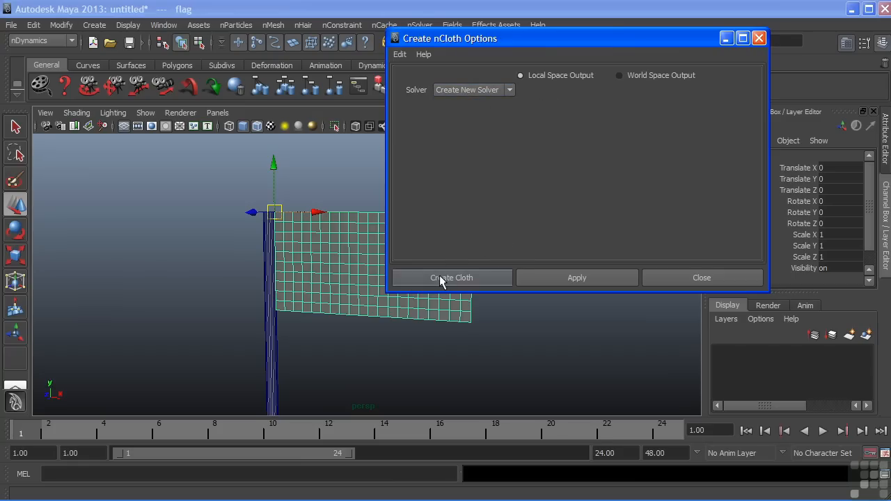
{"action": "left_click", "coordinate": [451, 277]}
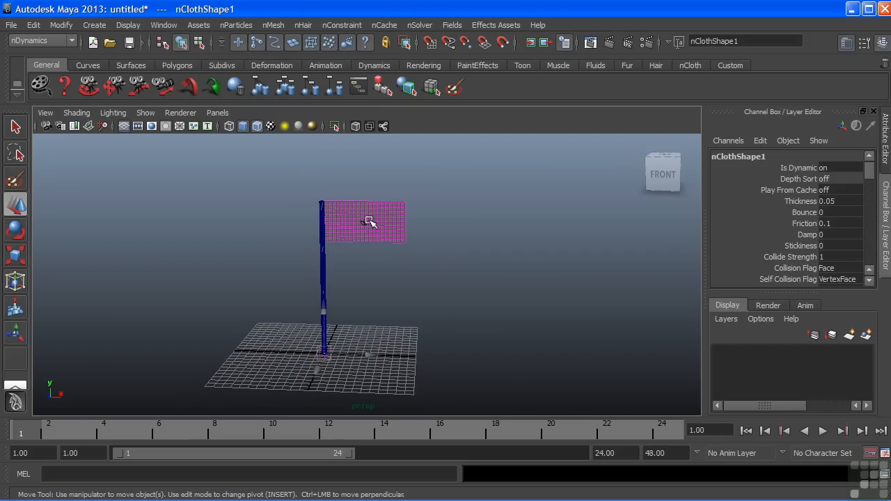
- Set playback end to 5000 frames and play the simulation twice, watching the flag fall
{"action": "left_click", "coordinate": [606, 453]}
{"action": "type", "text": "5000"}
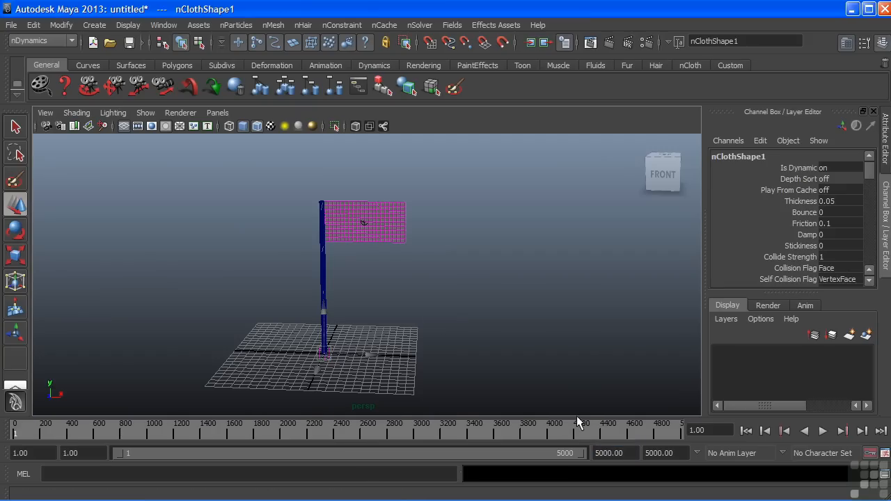
{"action": "left_click", "coordinate": [821, 430]}
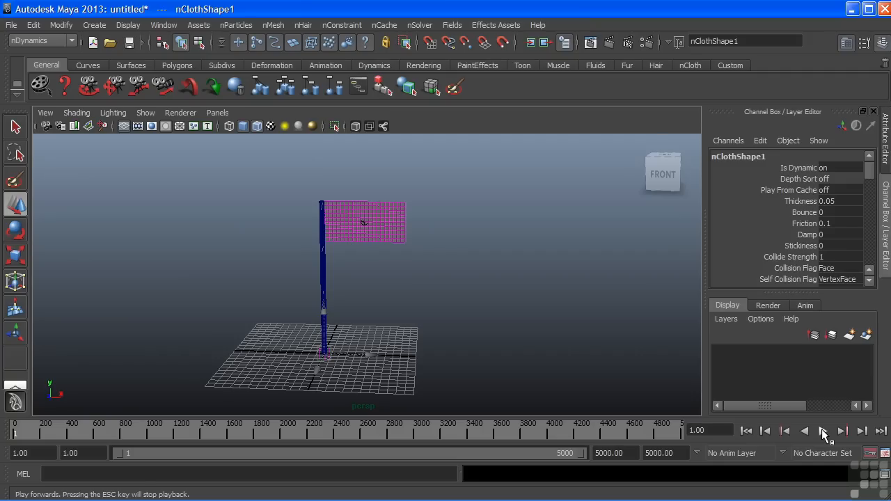
{"action": "left_click", "coordinate": [822, 430]}
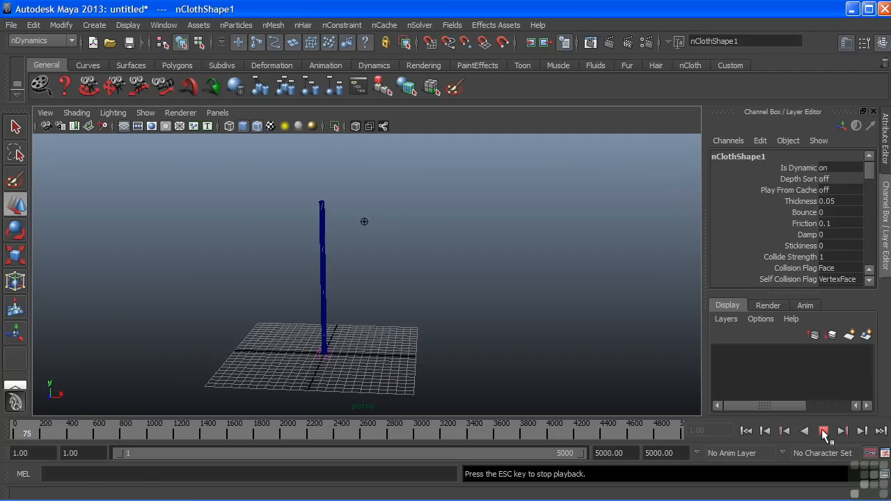
{"action": "left_click", "coordinate": [824, 431]}
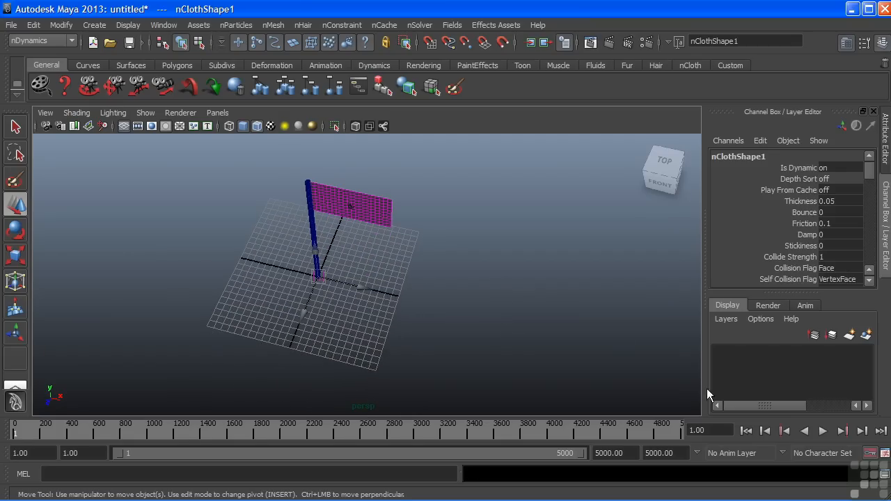
{"action": "left_click", "coordinate": [822, 430]}
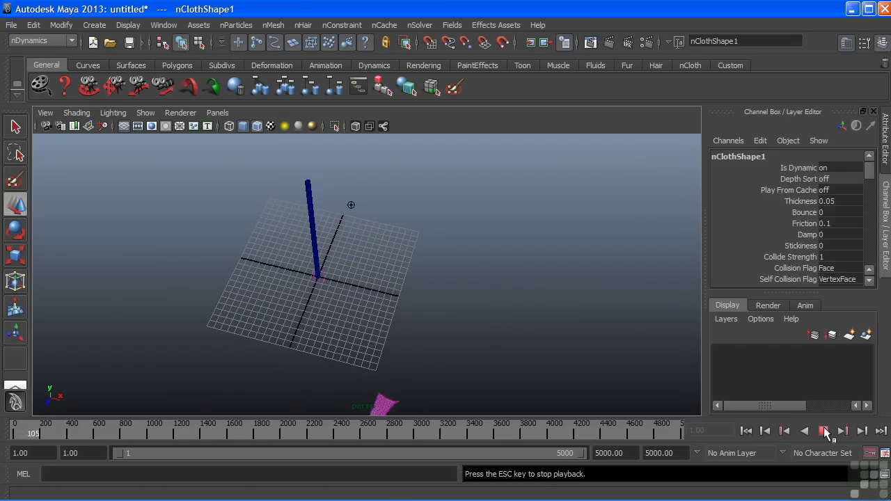
{"action": "left_click", "coordinate": [824, 432]}
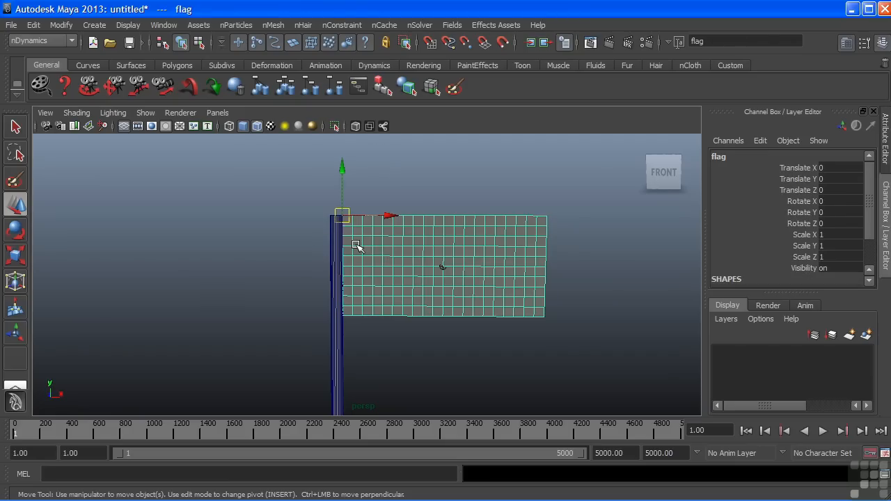
- Bring up the list of nConstraint types for the flag
{"action": "left_click", "coordinate": [342, 25]}
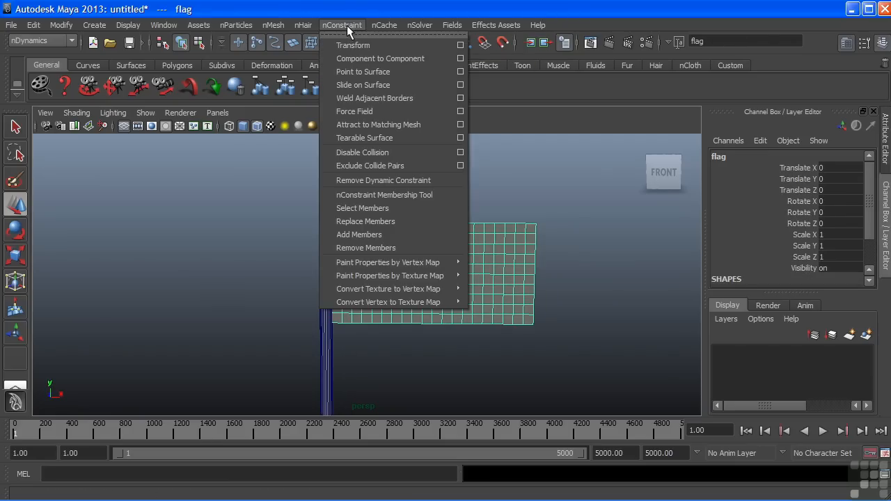
{"action": "mouse_move", "coordinate": [362, 73]}
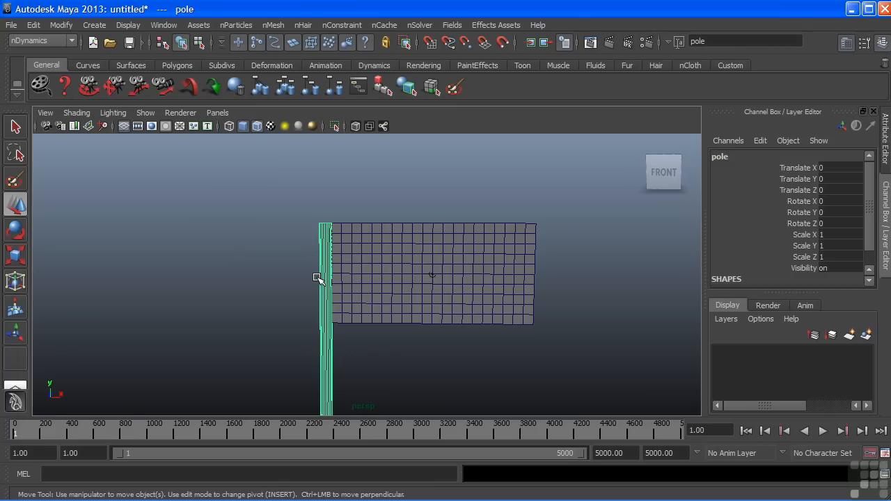
{"action": "mouse_move", "coordinate": [332, 272]}
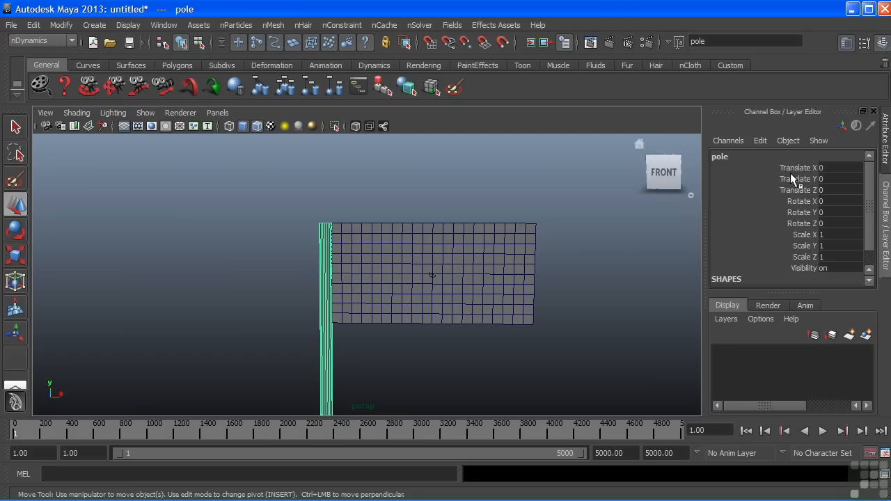
{"action": "mouse_move", "coordinate": [819, 217]}
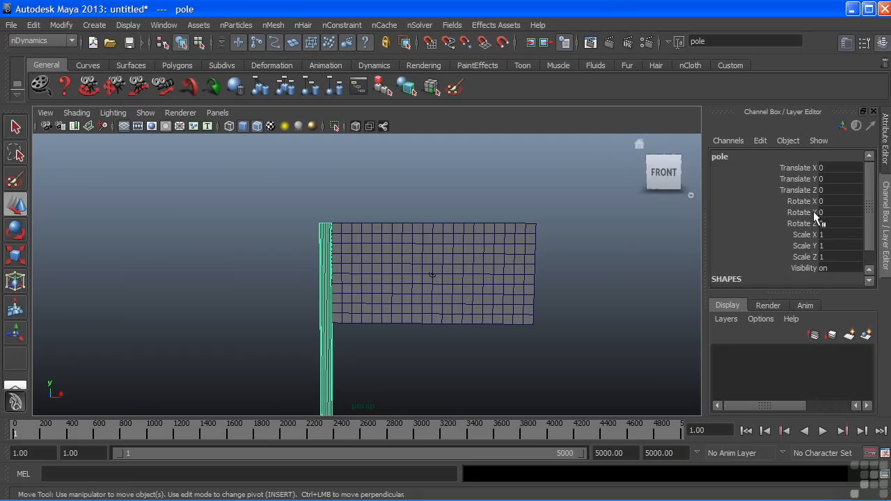
{"action": "mouse_move", "coordinate": [810, 244]}
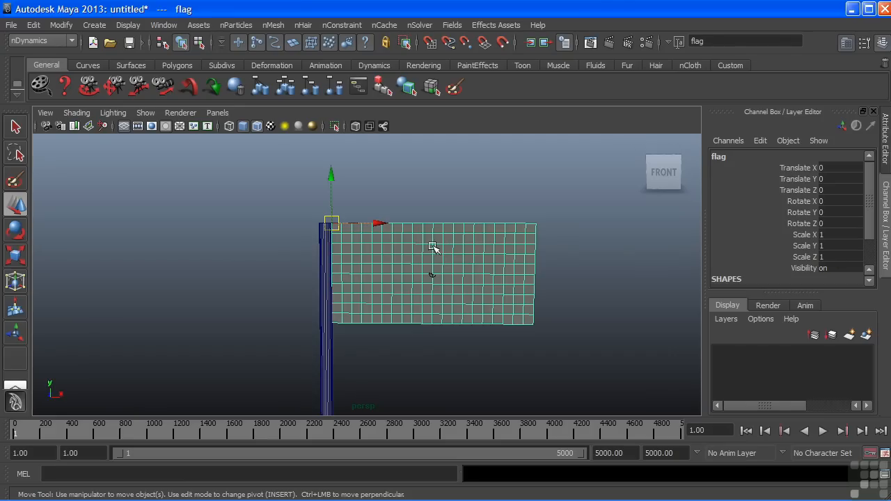
{"action": "mouse_move", "coordinate": [467, 273]}
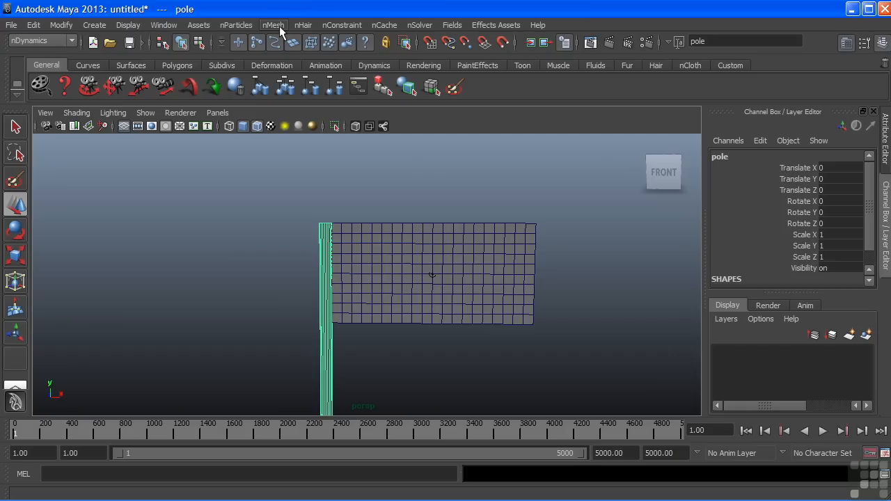
- Make the pole a passive collider via the nMesh commands
{"action": "left_click", "coordinate": [273, 25]}
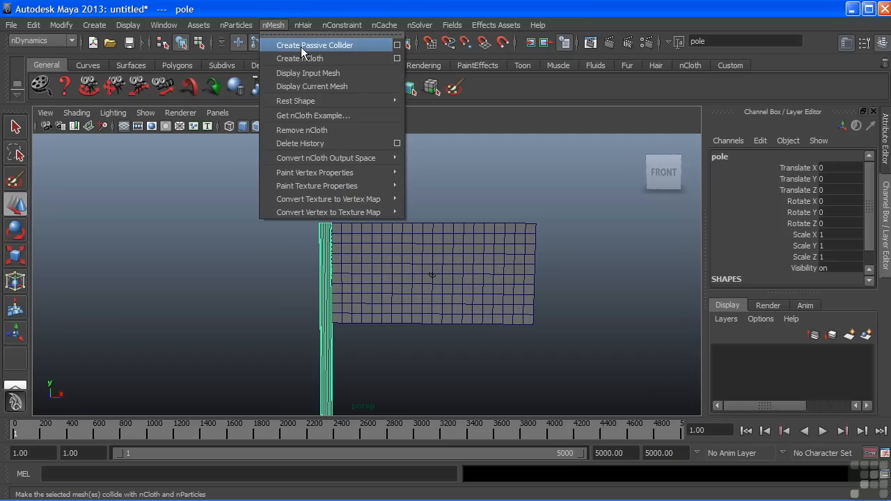
{"action": "left_click", "coordinate": [314, 45]}
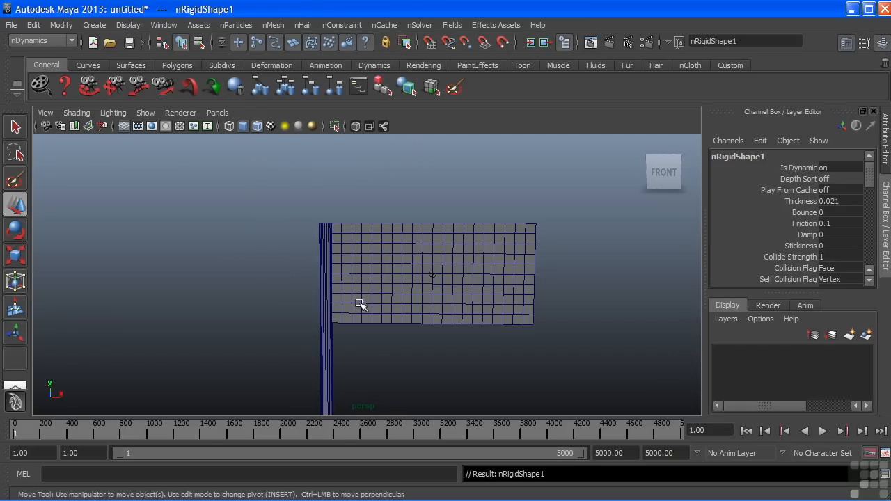
{"action": "mouse_move", "coordinate": [343, 265]}
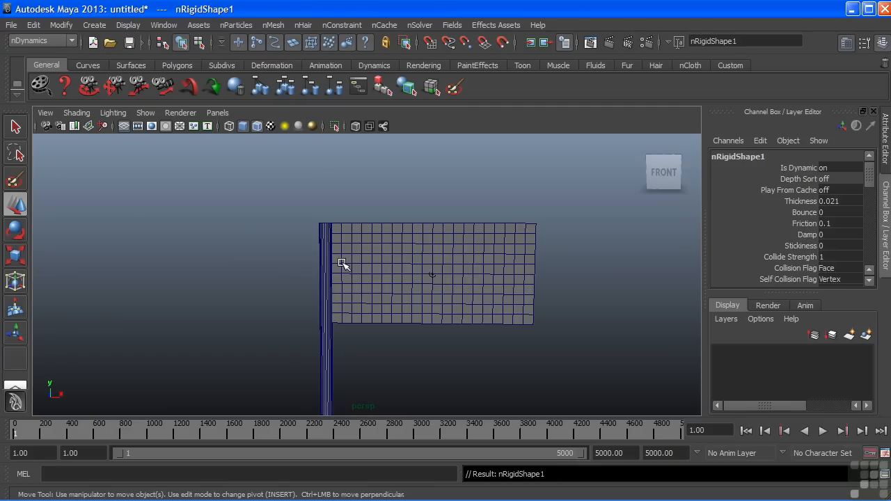
{"action": "mouse_move", "coordinate": [392, 243]}
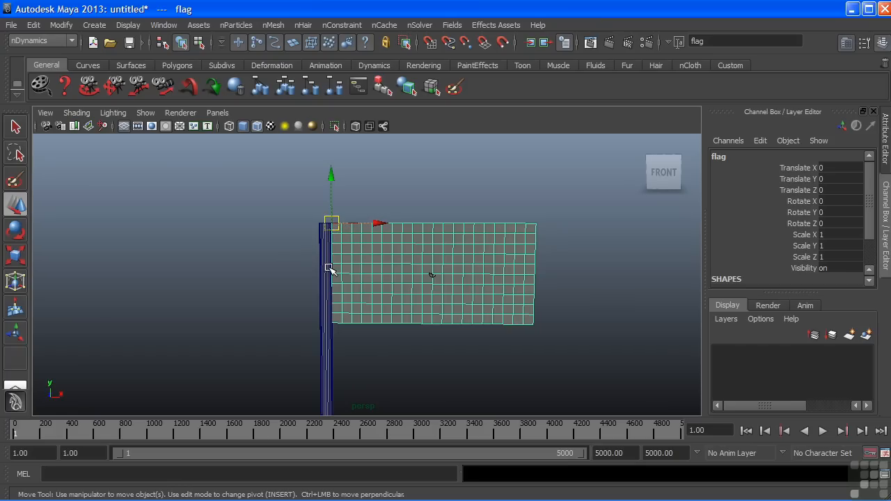
- Select the flag's left-edge column of vertices and add the pole to the selection
{"action": "left_click", "coordinate": [303, 231]}
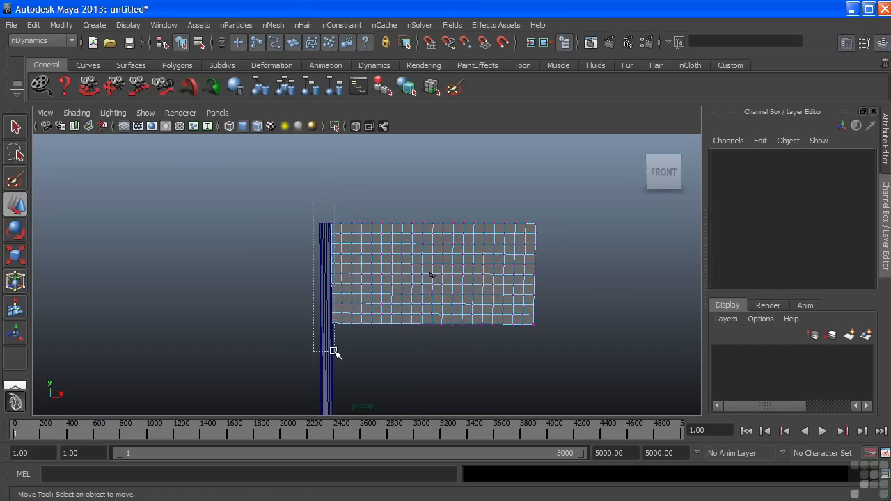
{"action": "left_click", "coordinate": [333, 273]}
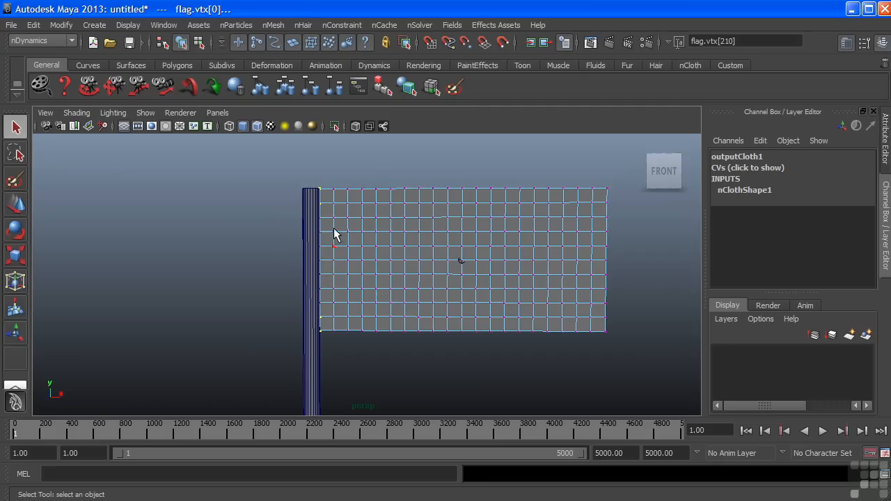
{"action": "mouse_move", "coordinate": [320, 202]}
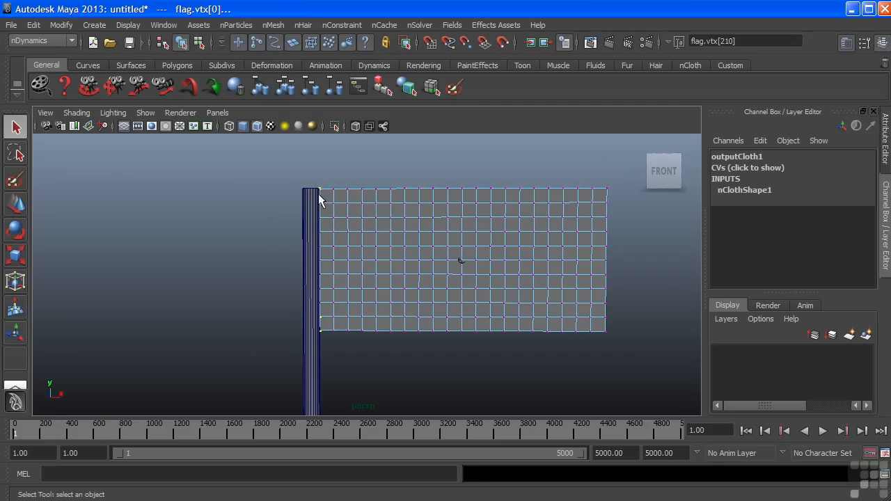
{"action": "mouse_move", "coordinate": [331, 271]}
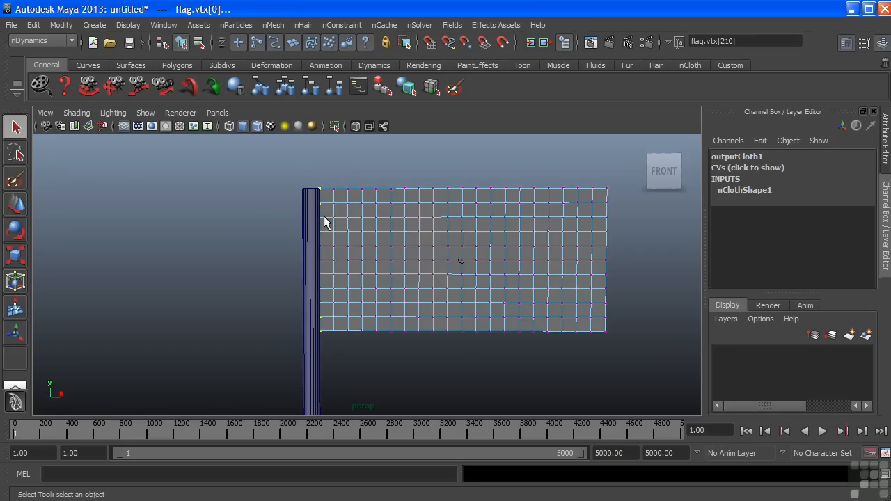
{"action": "mouse_move", "coordinate": [327, 312]}
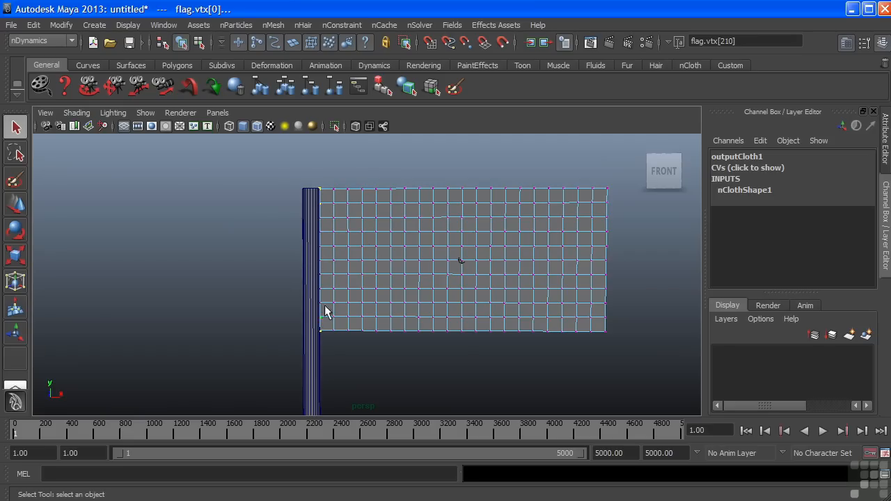
{"action": "mouse_move", "coordinate": [351, 249]}
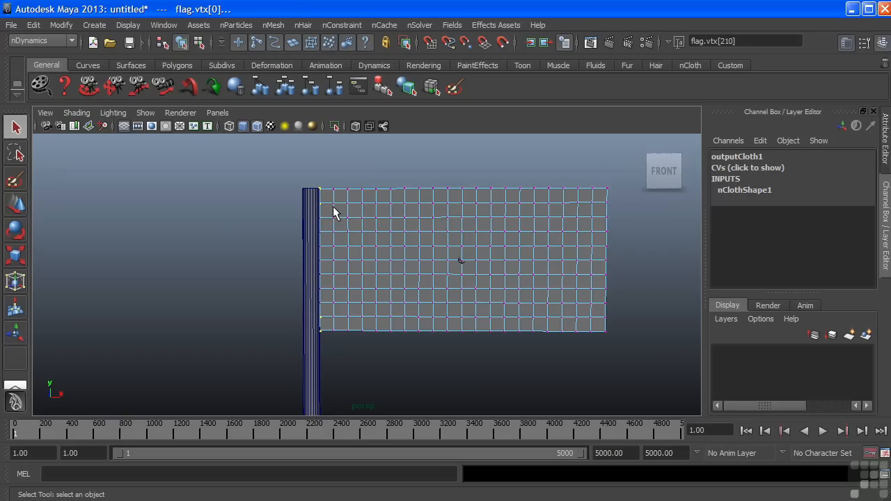
{"action": "mouse_move", "coordinate": [314, 225]}
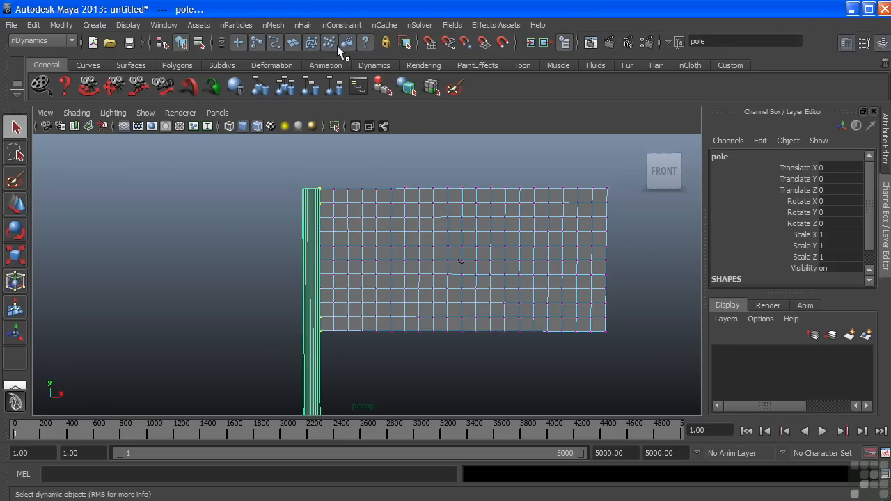
- Apply an nConstraint Point to Surface, pinning the edge vertices to the pole (dynamicConstraintShape1)
{"action": "left_click", "coordinate": [342, 25]}
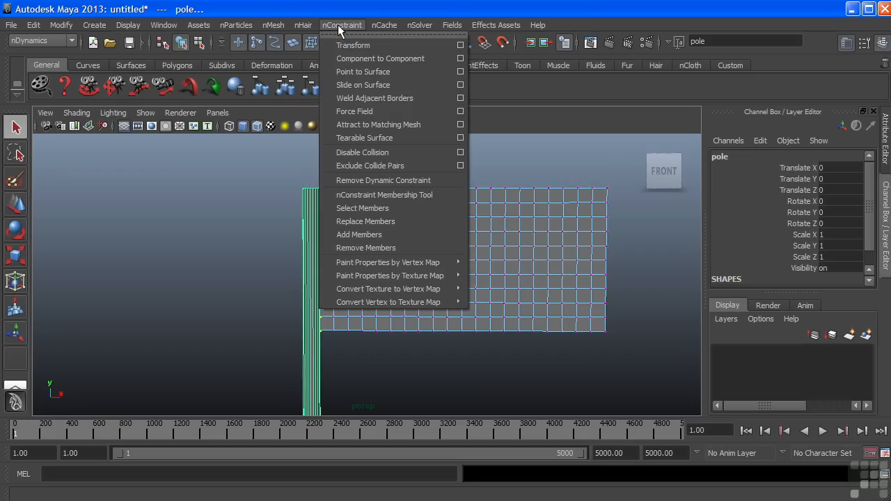
{"action": "mouse_move", "coordinate": [362, 71]}
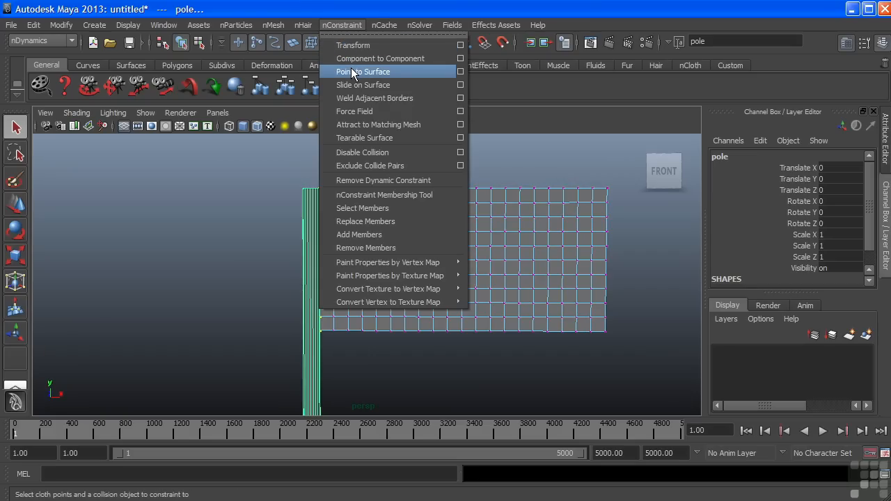
{"action": "left_click", "coordinate": [362, 72]}
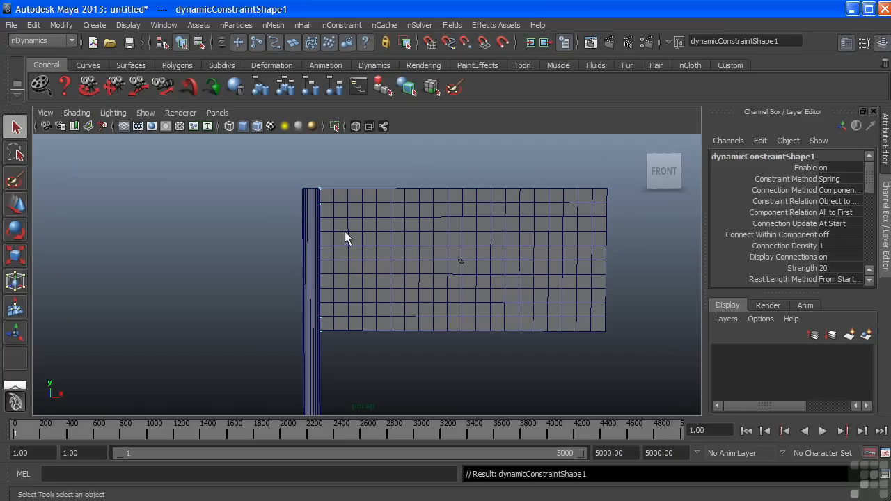
{"action": "mouse_move", "coordinate": [325, 209]}
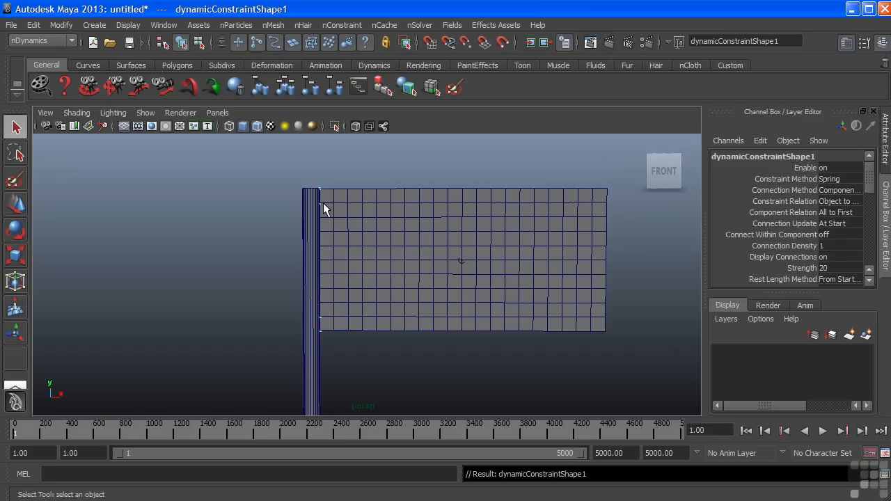
{"action": "mouse_move", "coordinate": [323, 342]}
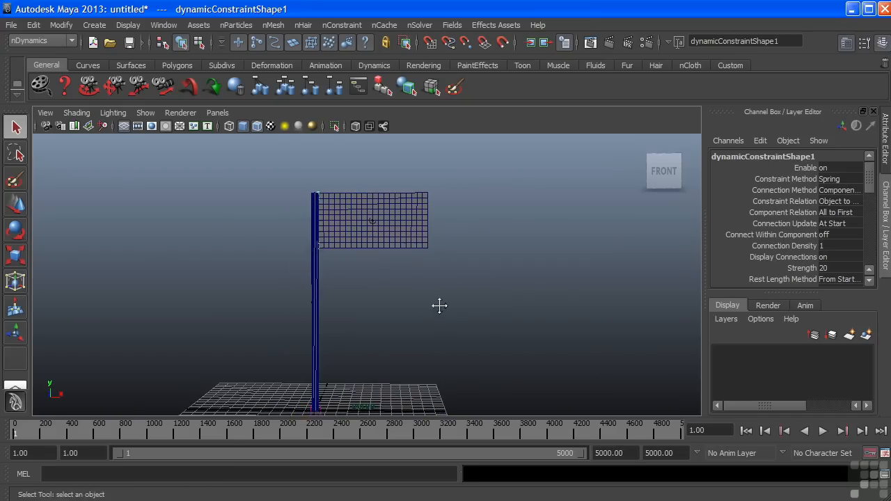
{"action": "left_click", "coordinate": [822, 430]}
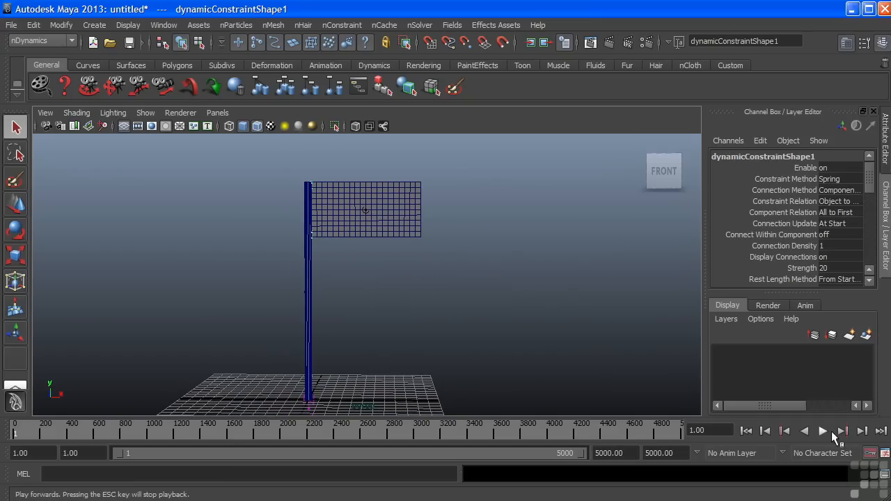
{"action": "left_click", "coordinate": [821, 430]}
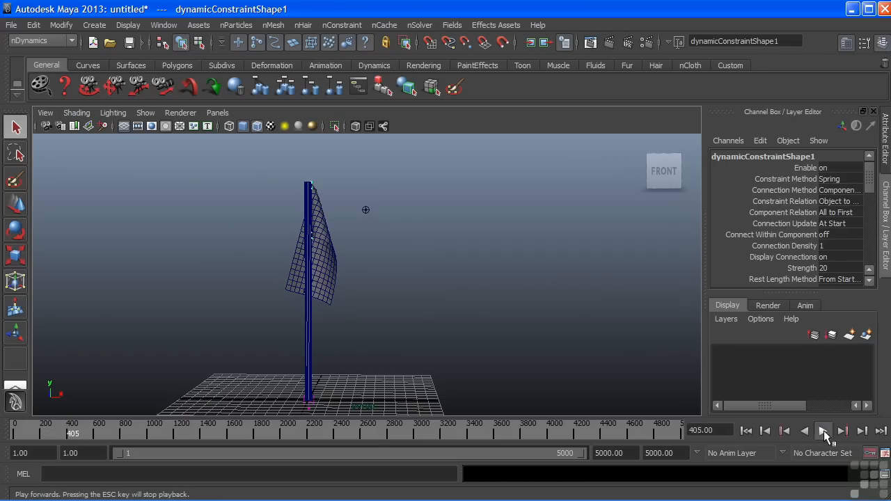
{"action": "left_click", "coordinate": [823, 430]}
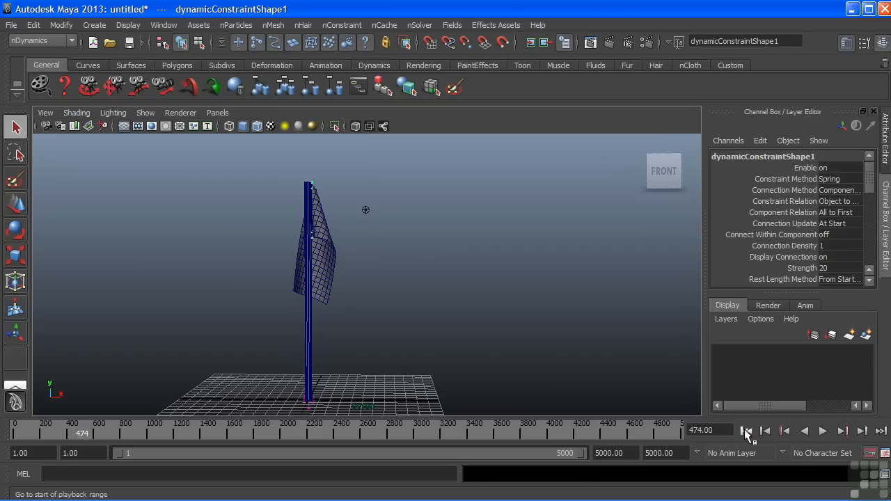
{"action": "left_click", "coordinate": [746, 431]}
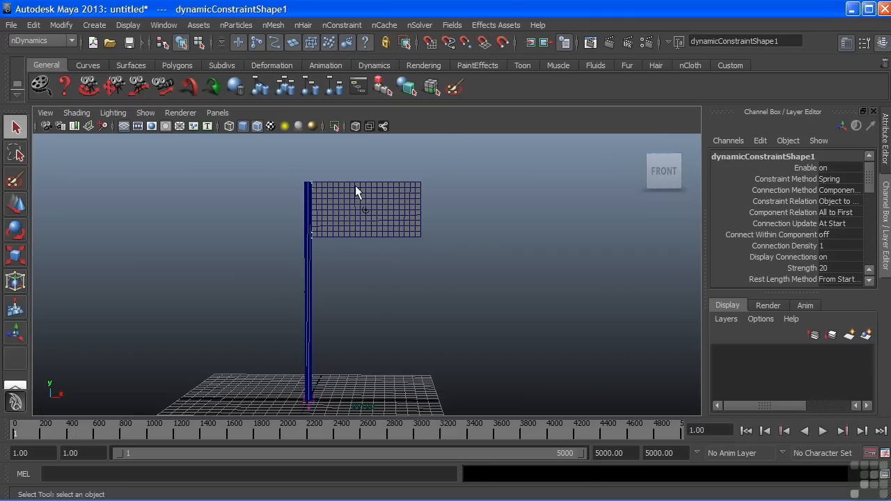
{"action": "mouse_move", "coordinate": [710, 392]}
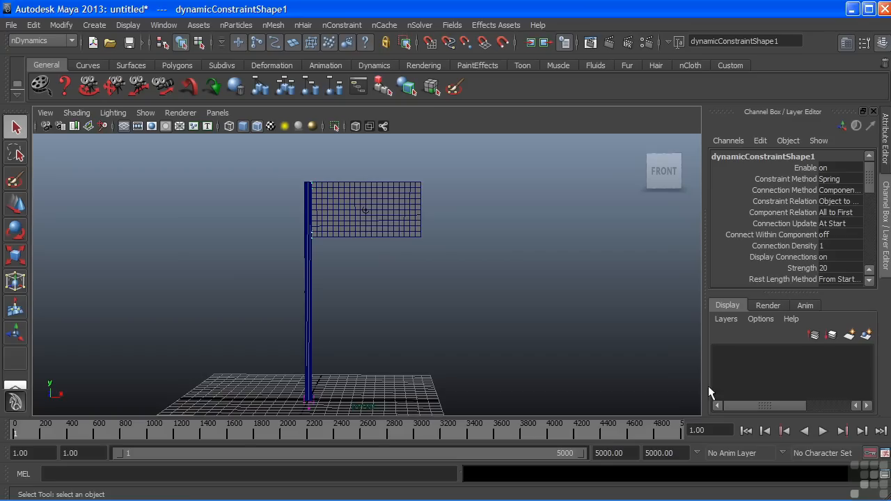
{"action": "left_click", "coordinate": [822, 430]}
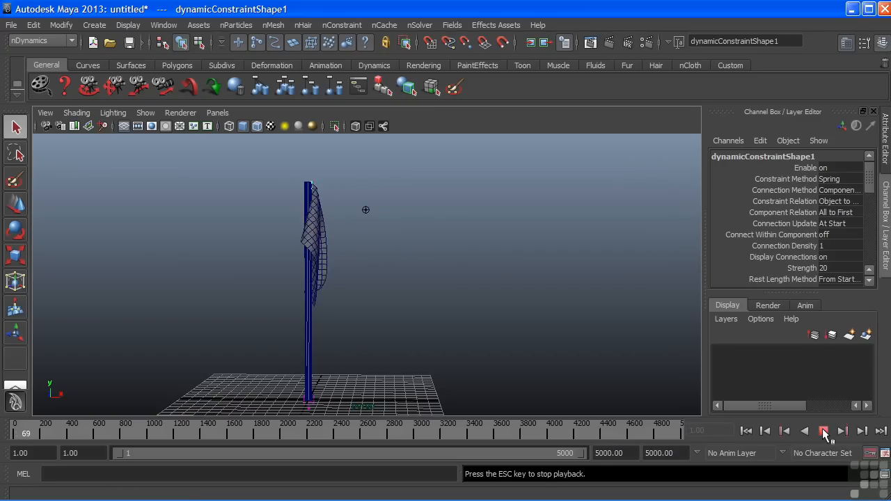
{"action": "left_click", "coordinate": [824, 432]}
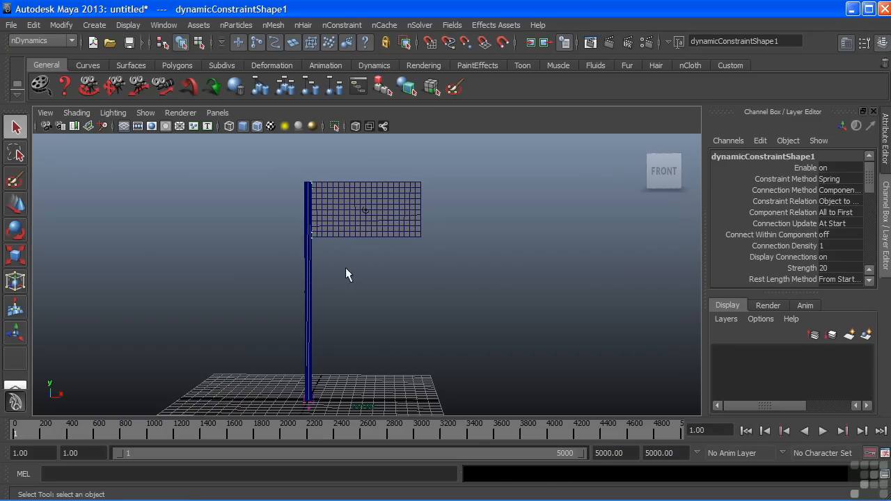
{"action": "mouse_move", "coordinate": [390, 279]}
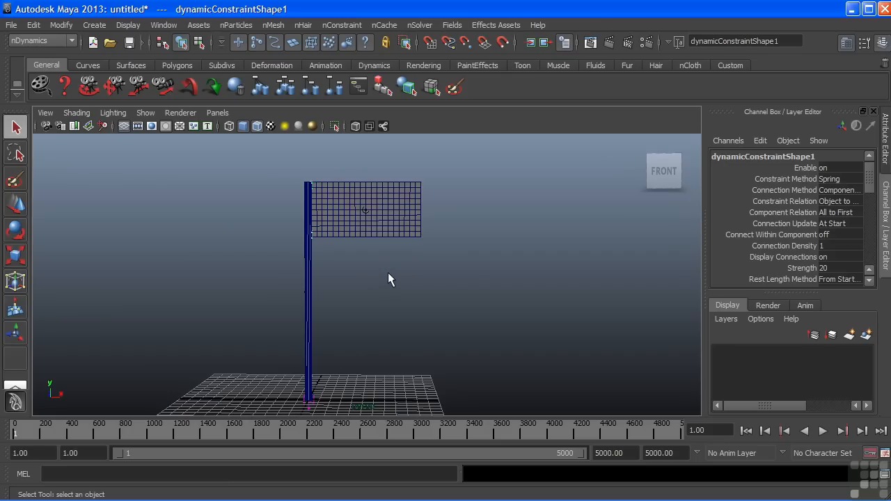